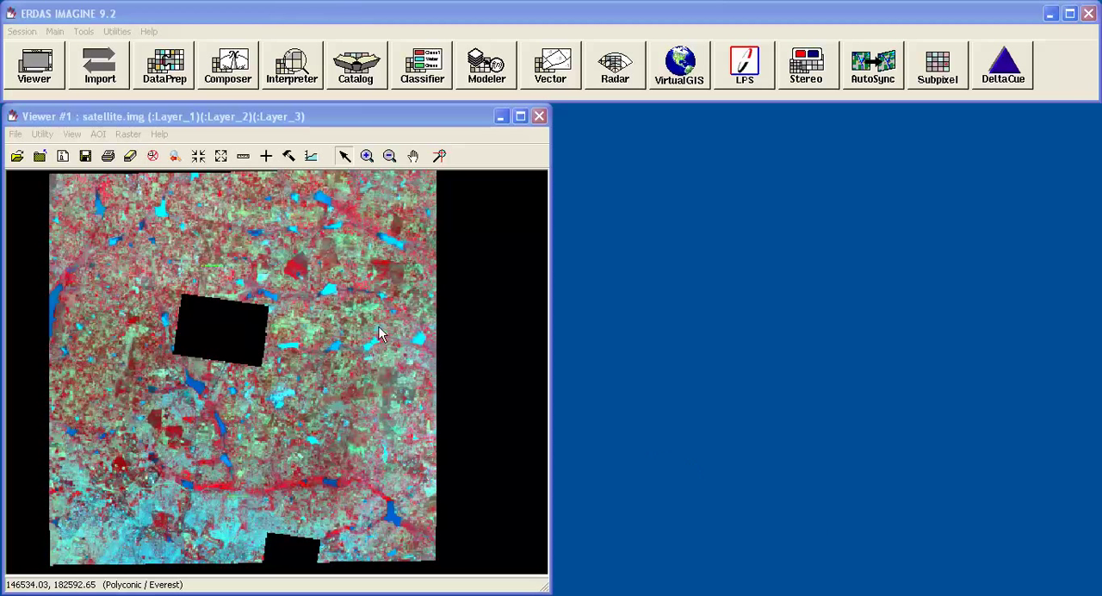
{"action": "mouse_move", "coordinate": [342, 299]}
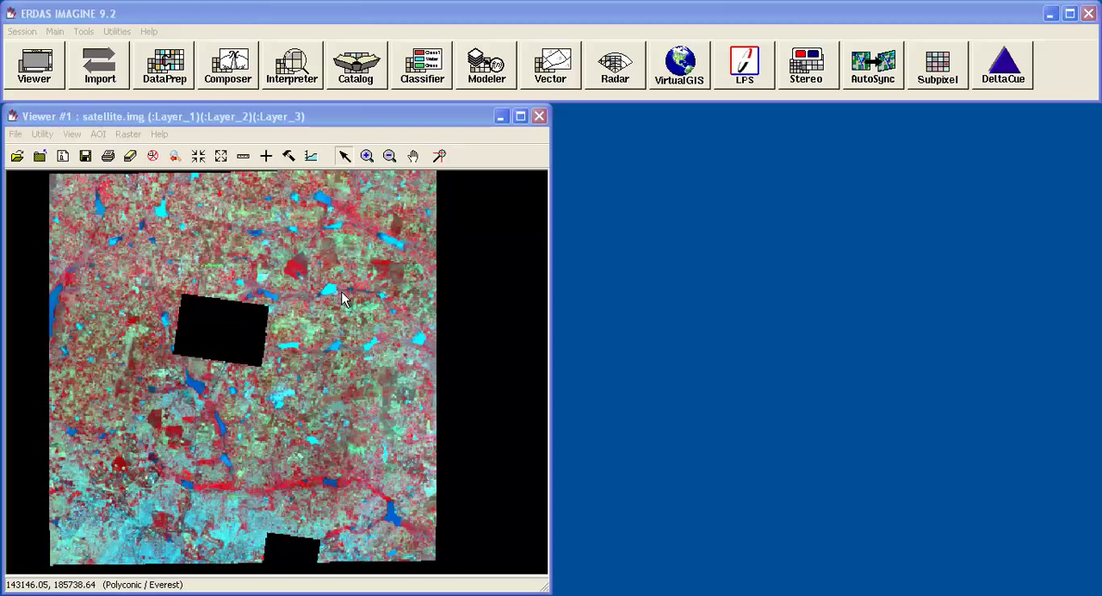
- Place an inquire box on satellite.img to the right of the upper black gap
{"action": "right_click", "coordinate": [345, 297]}
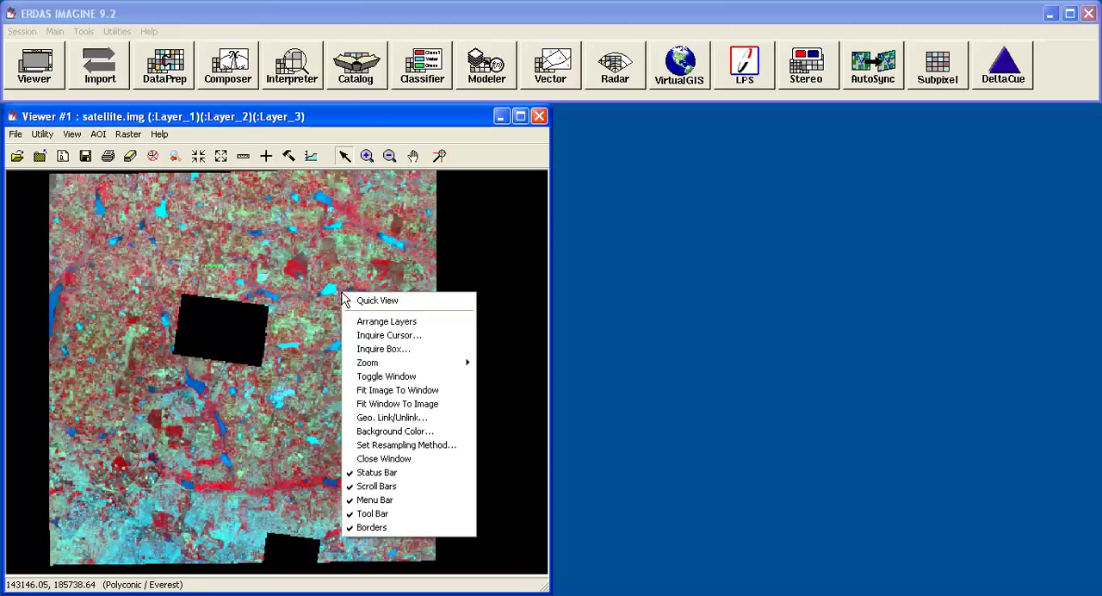
{"action": "mouse_move", "coordinate": [387, 335]}
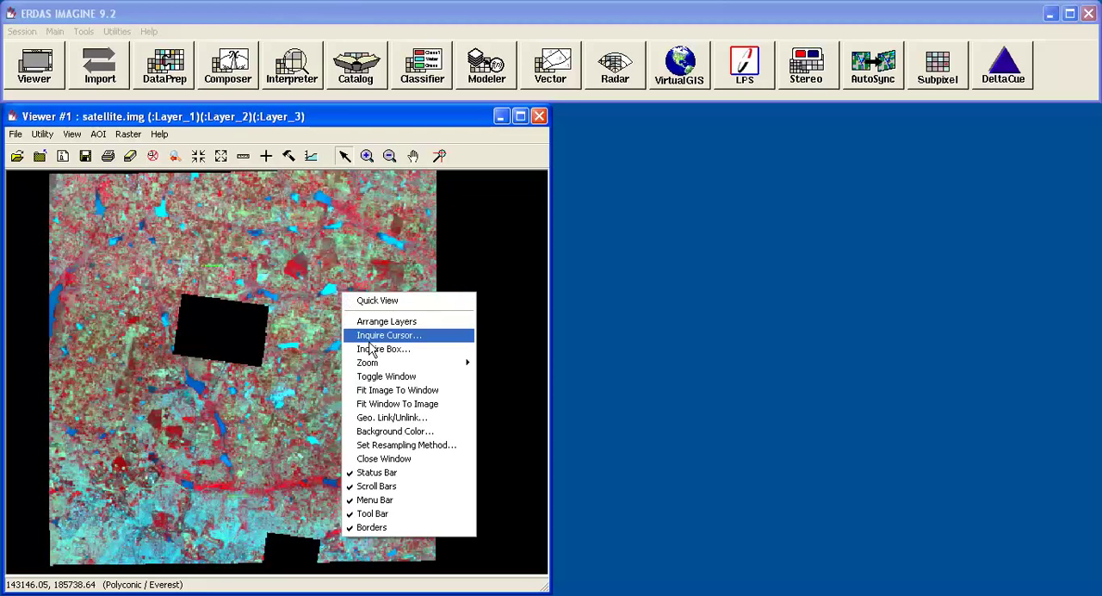
{"action": "left_click", "coordinate": [384, 349]}
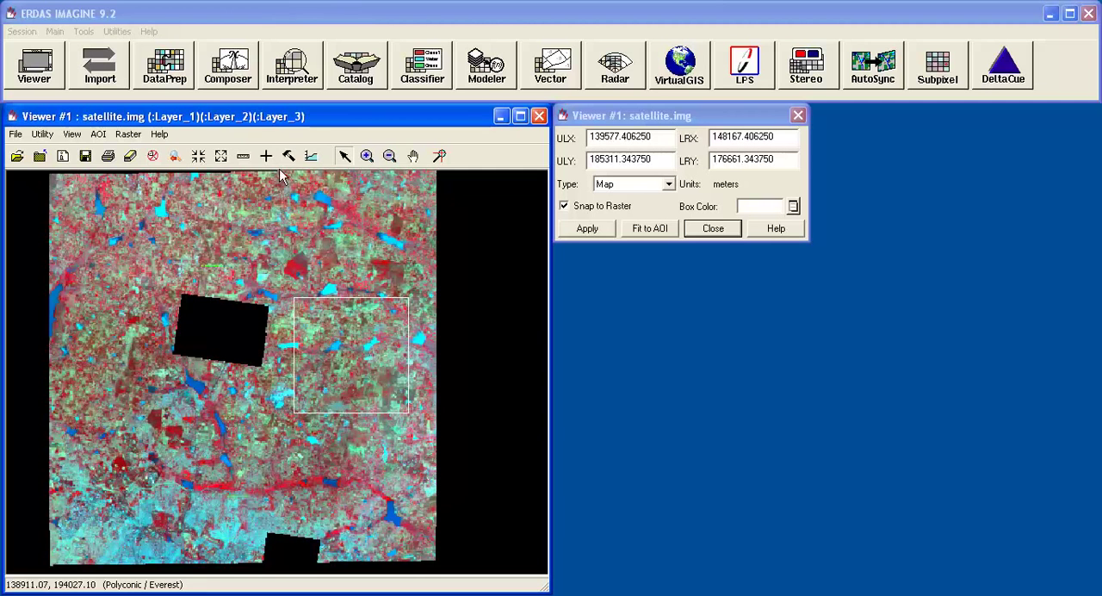
- Set up Subset Image with input satellite.img and output sat_sub_ibox.img, replacing the existing file
{"action": "left_click", "coordinate": [163, 65]}
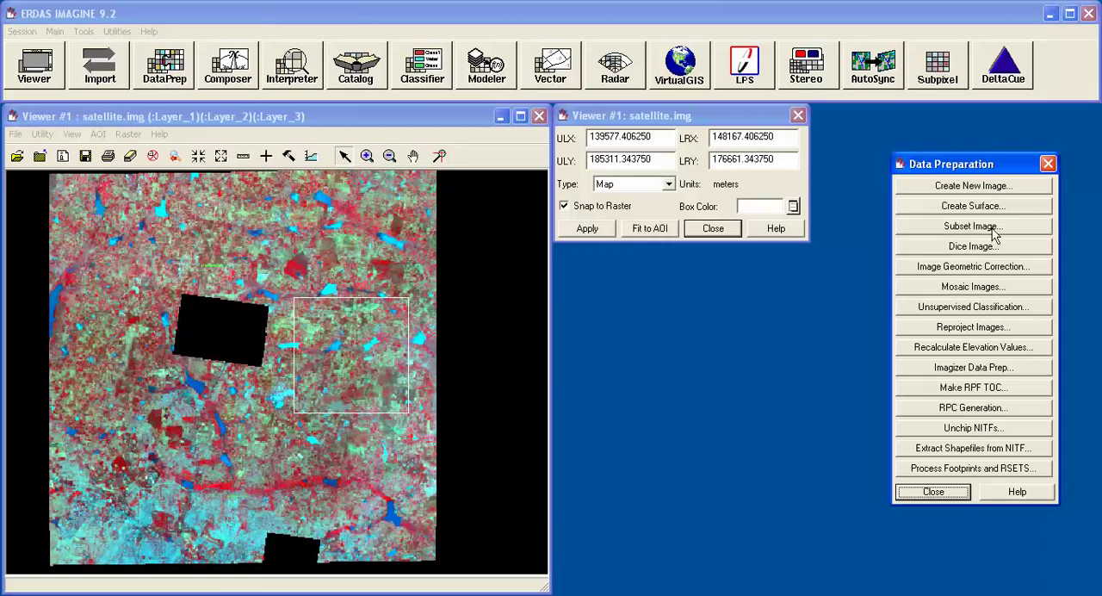
{"action": "left_click", "coordinate": [974, 226]}
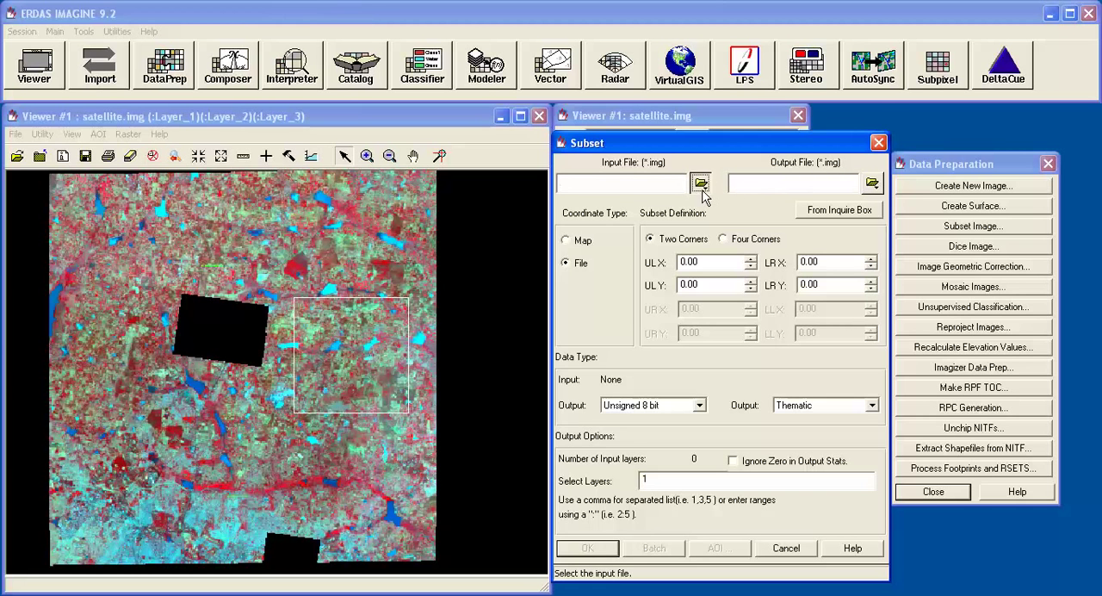
{"action": "left_click", "coordinate": [700, 183]}
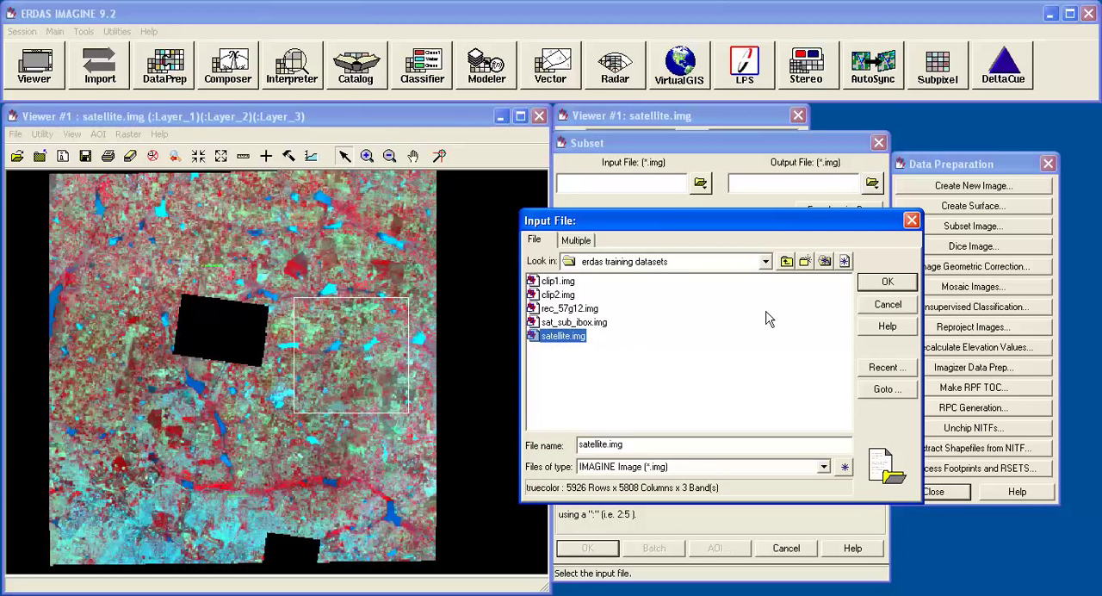
{"action": "left_click", "coordinate": [888, 282]}
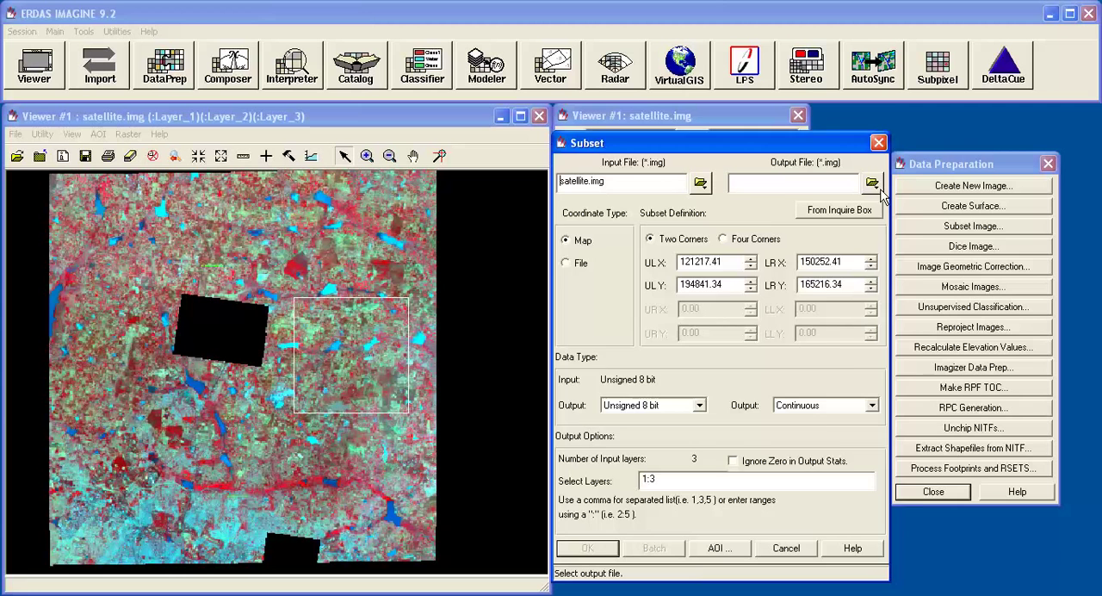
{"action": "left_click", "coordinate": [872, 181]}
{"action": "type", "text": "sat_sub_ibox.img"}
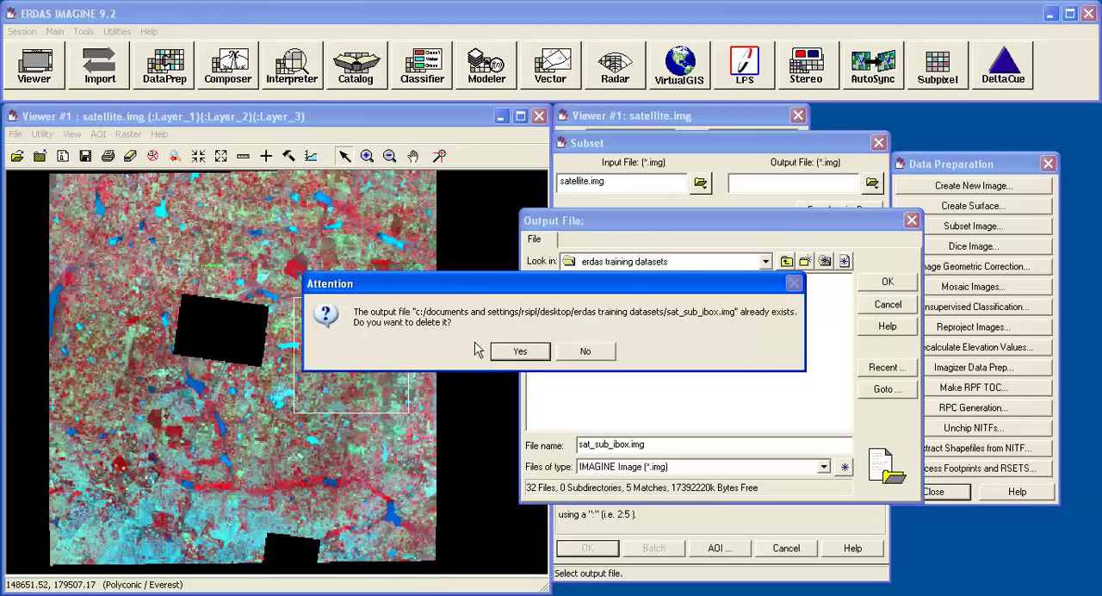
{"action": "left_click", "coordinate": [520, 351]}
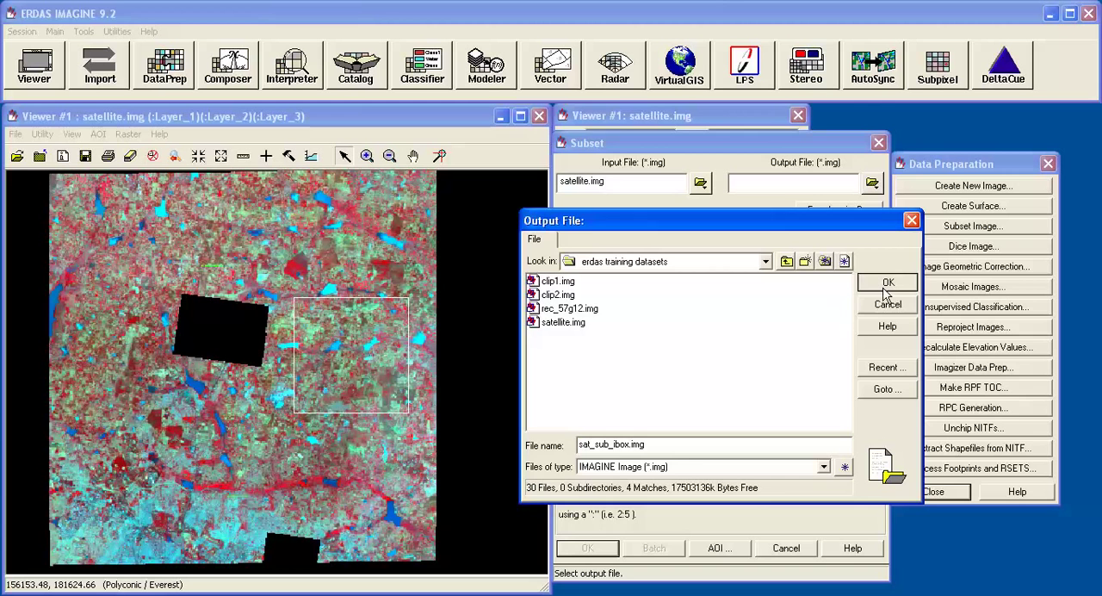
{"action": "left_click", "coordinate": [888, 282]}
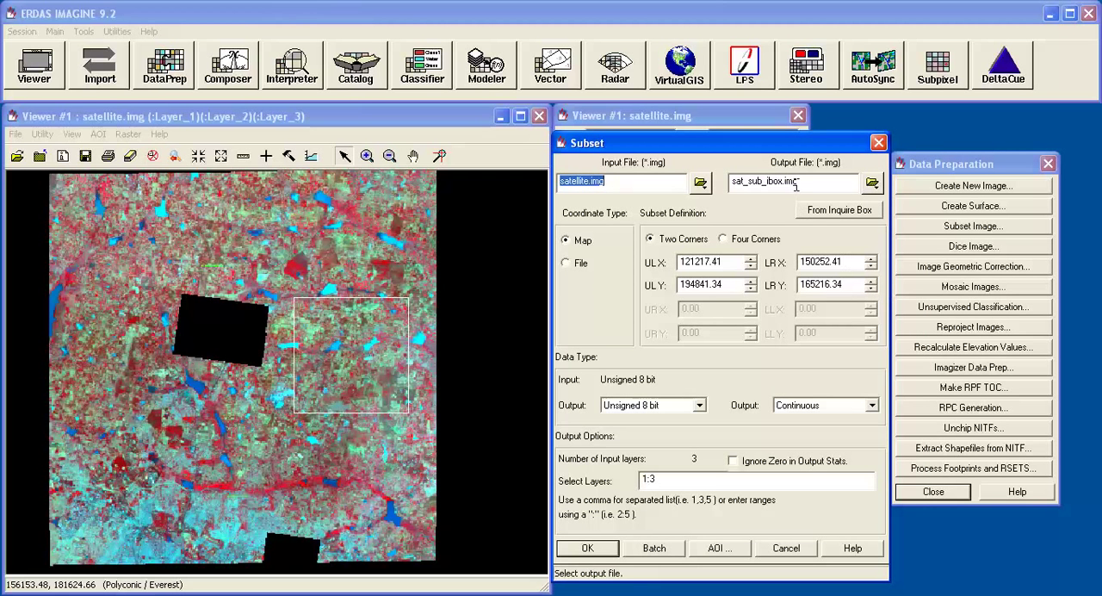
{"action": "mouse_move", "coordinate": [834, 215]}
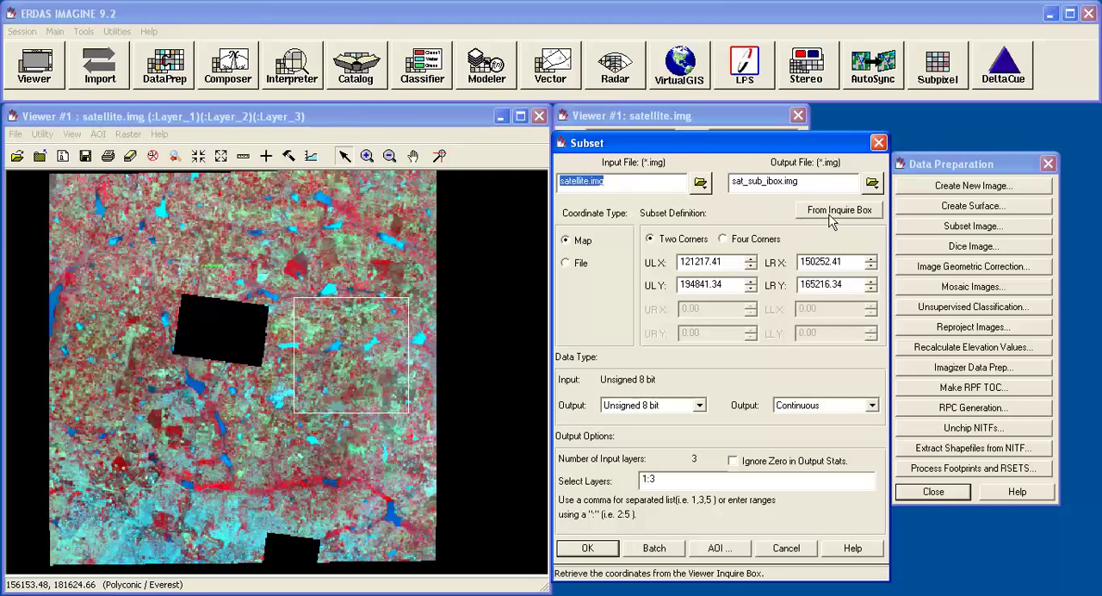
- Take subset corners from the inquire box, ignore zeros in output stats, and run it
{"action": "left_click", "coordinate": [839, 210]}
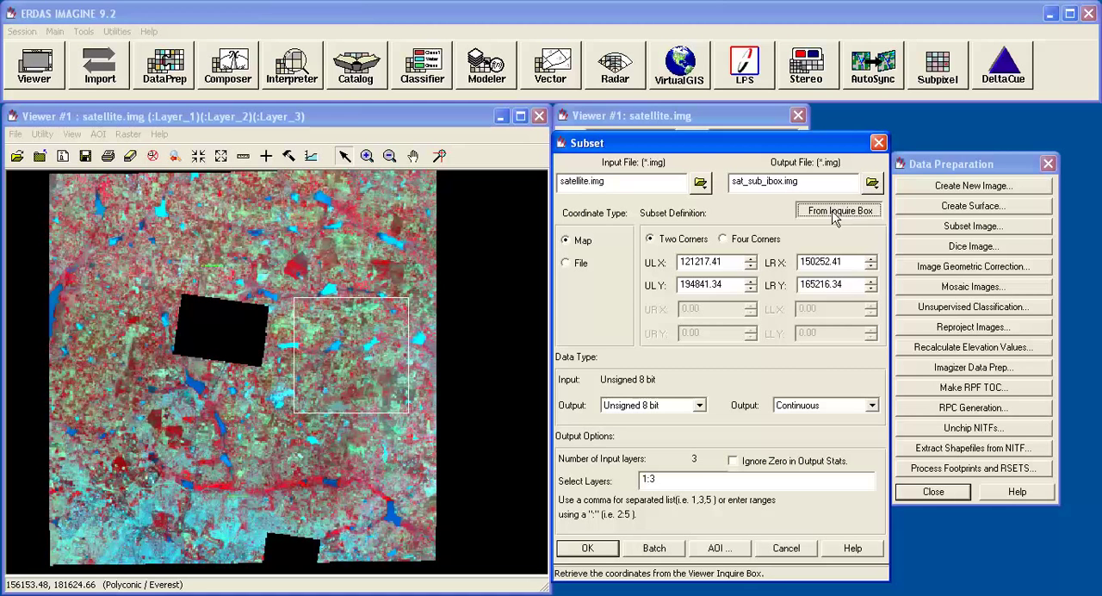
{"action": "left_click", "coordinate": [839, 210]}
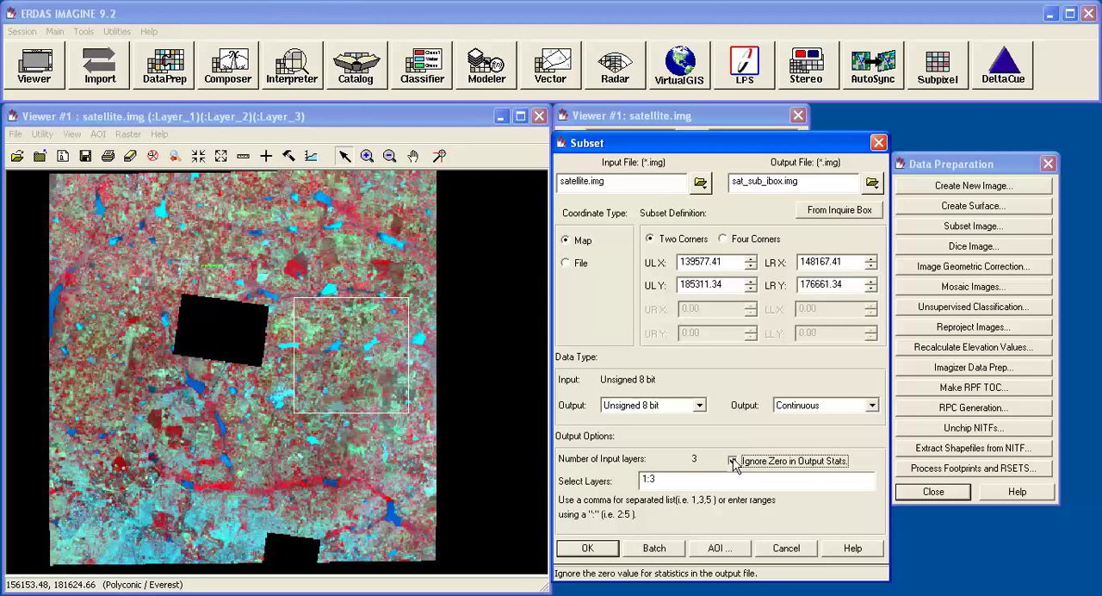
{"action": "left_click", "coordinate": [733, 461]}
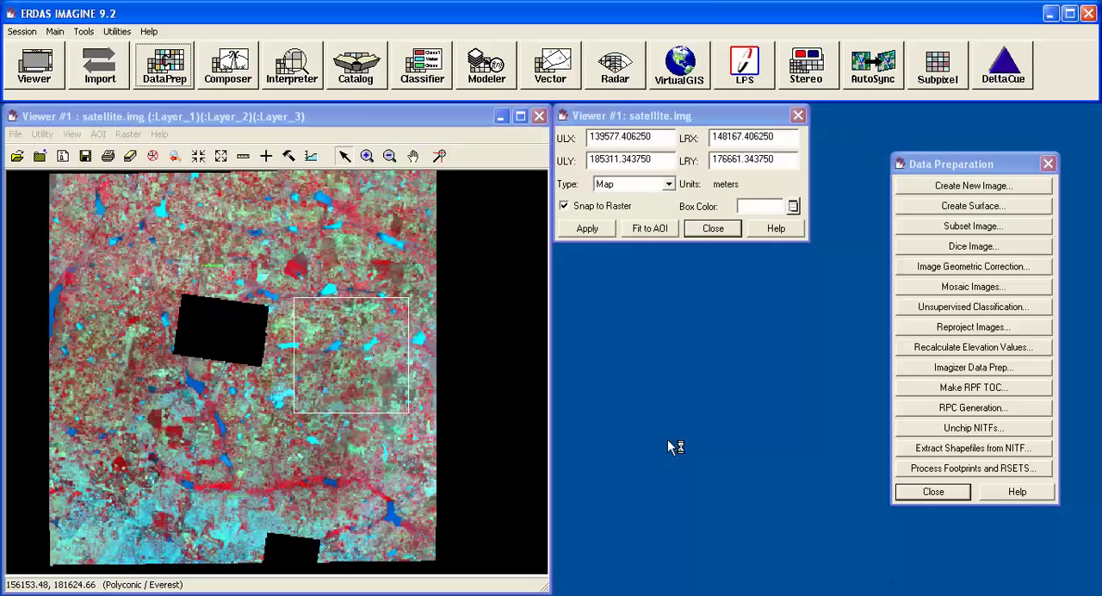
- Acknowledge the finished sat_sub_ibox.img job, close the inquire box, and start a new viewer
{"action": "left_click", "coordinate": [586, 228]}
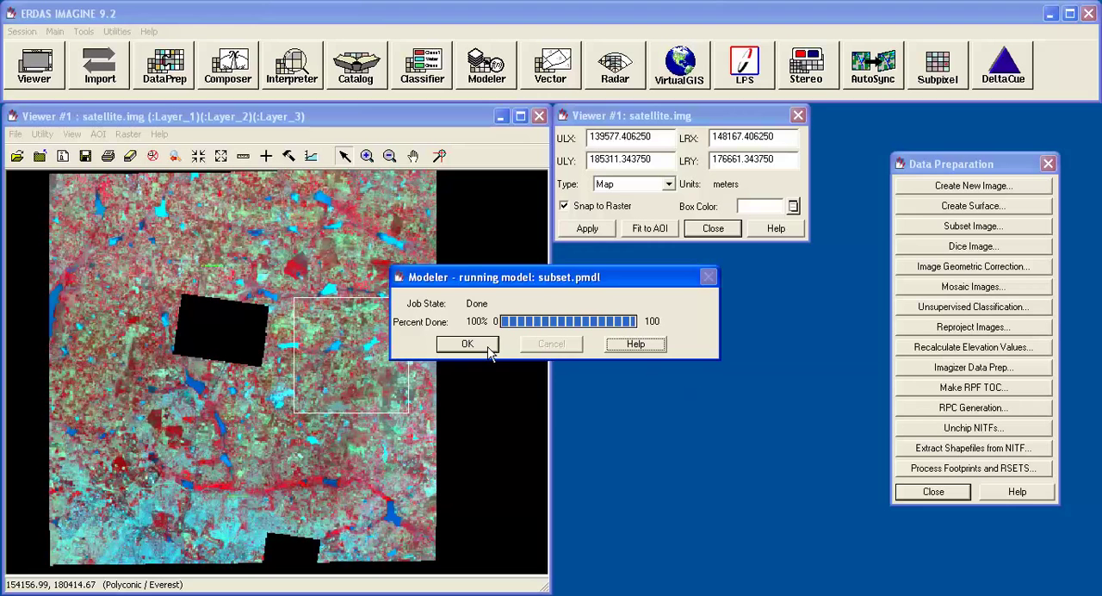
{"action": "left_click", "coordinate": [468, 344]}
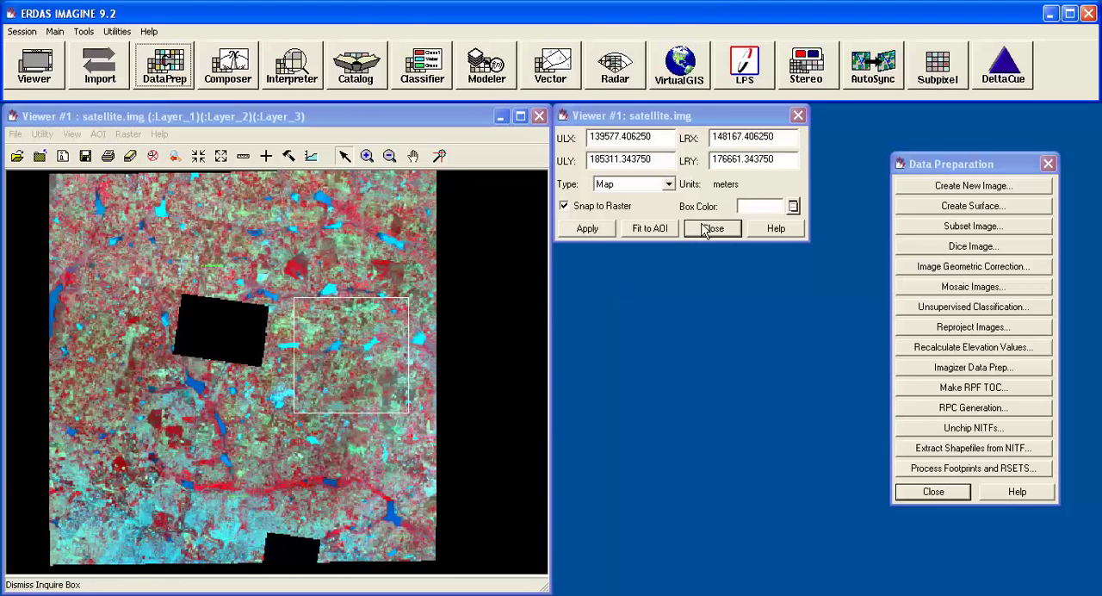
{"action": "left_click", "coordinate": [713, 228]}
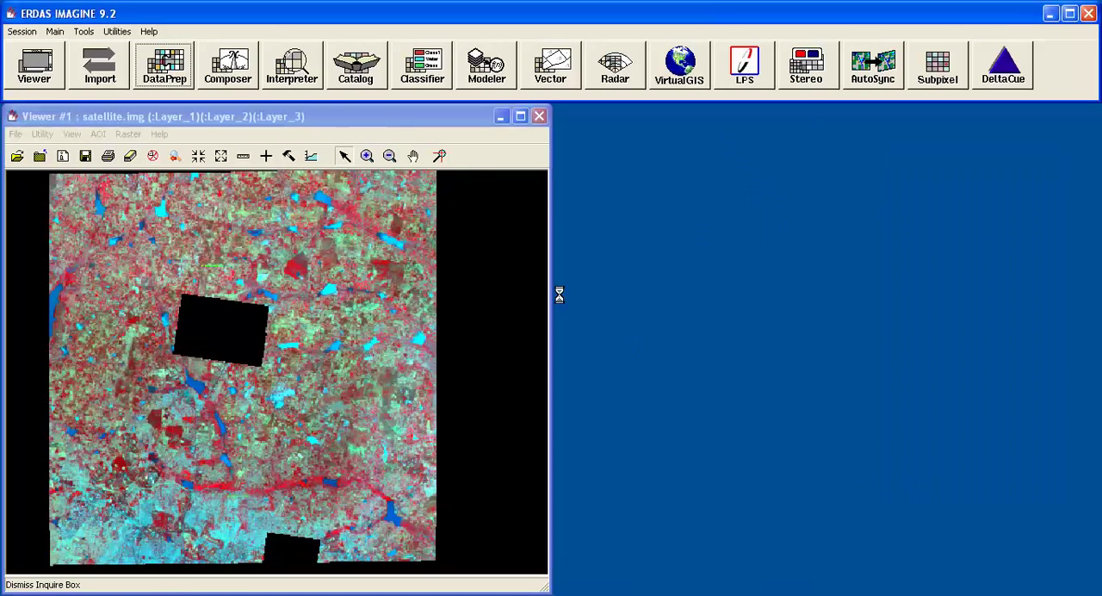
{"action": "left_click", "coordinate": [34, 65]}
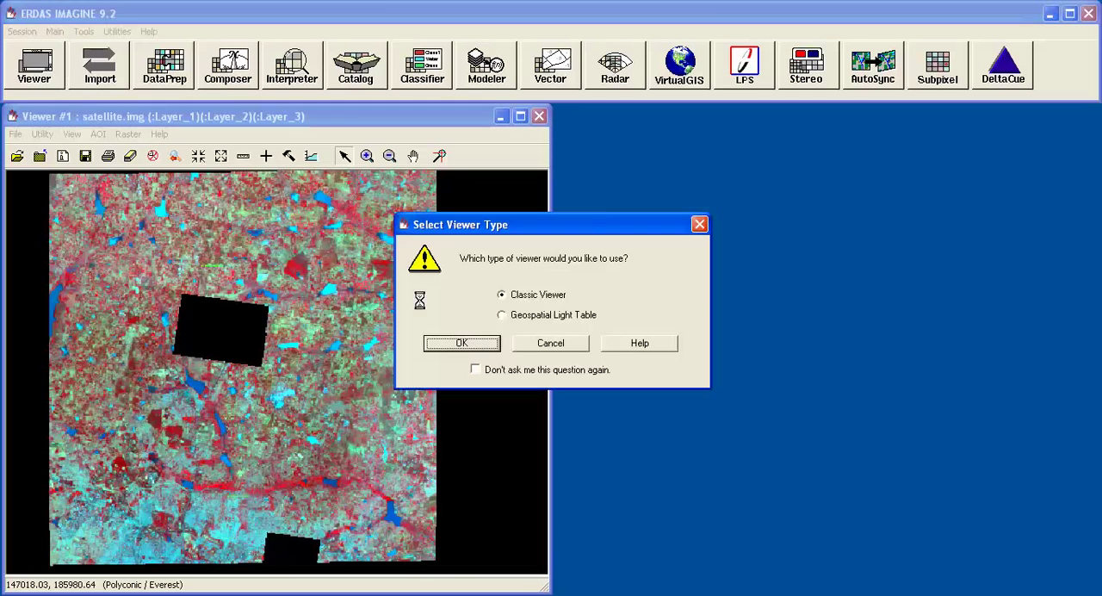
- Tile a Classic Viewer beside Viewer #1 and load sat_sub_ibox.img into it
{"action": "left_click", "coordinate": [462, 343]}
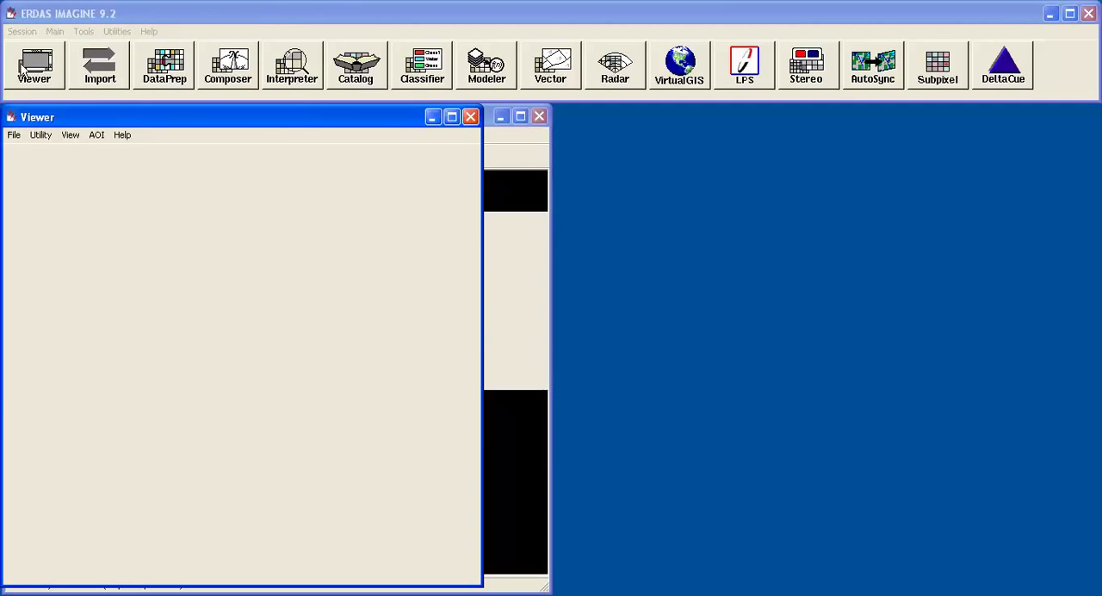
{"action": "left_click", "coordinate": [22, 31]}
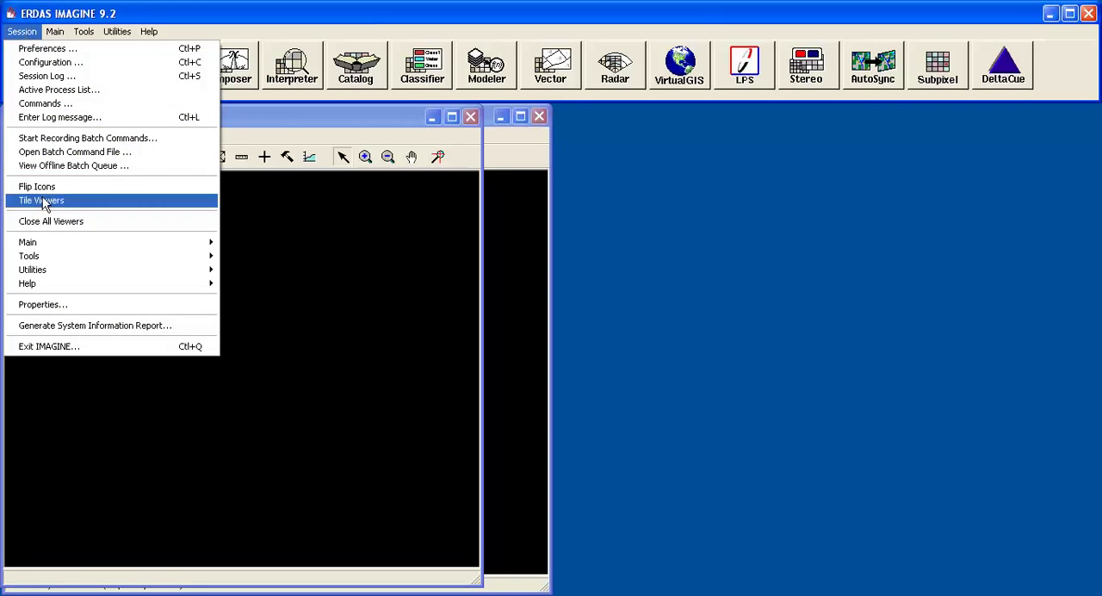
{"action": "left_click", "coordinate": [40, 200]}
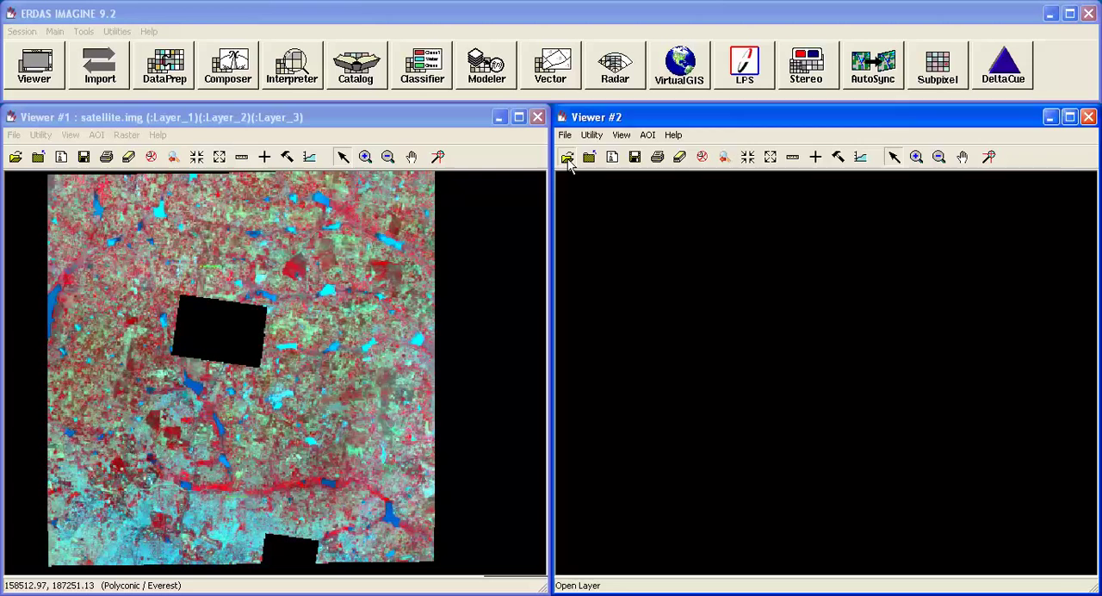
{"action": "left_click", "coordinate": [566, 156]}
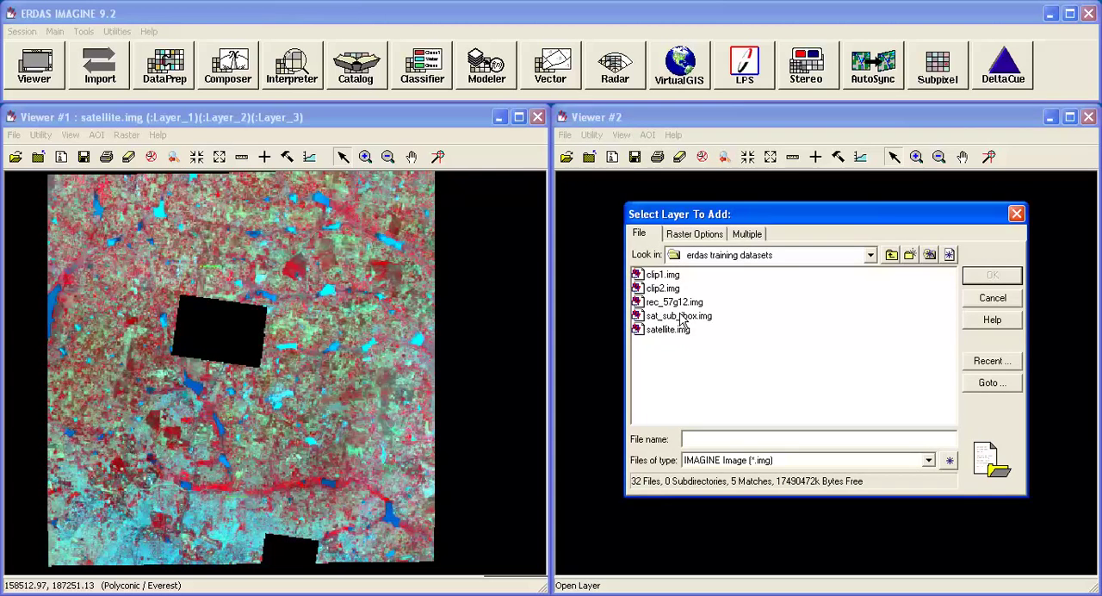
{"action": "double_click", "coordinate": [679, 315]}
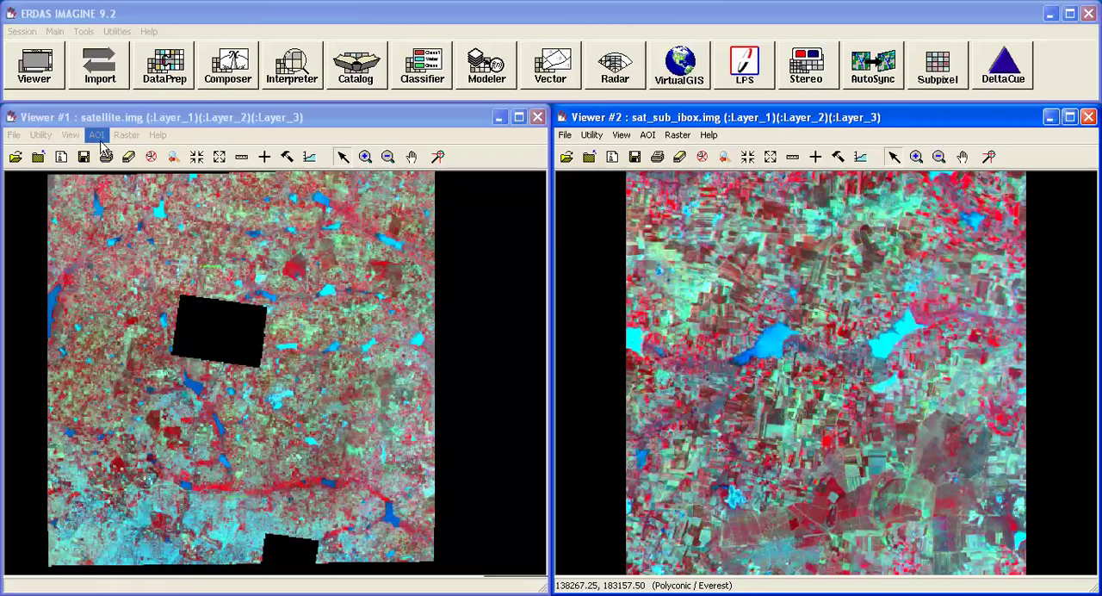
- Use the AOI polygon tool in Viewer #1 to digitize a field boundary
{"action": "left_click", "coordinate": [97, 135]}
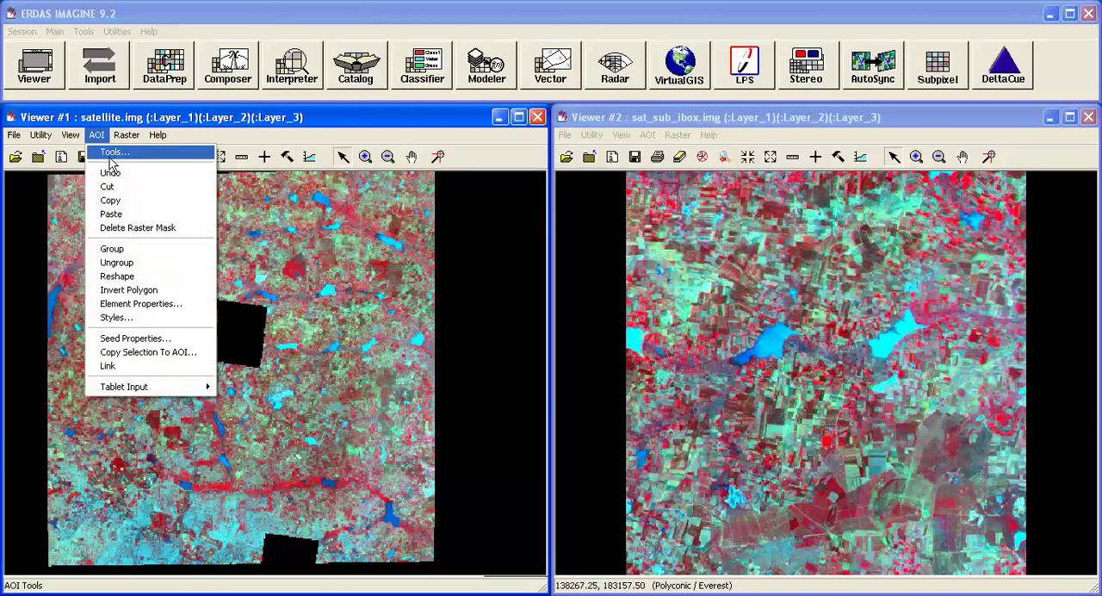
{"action": "left_click", "coordinate": [113, 152]}
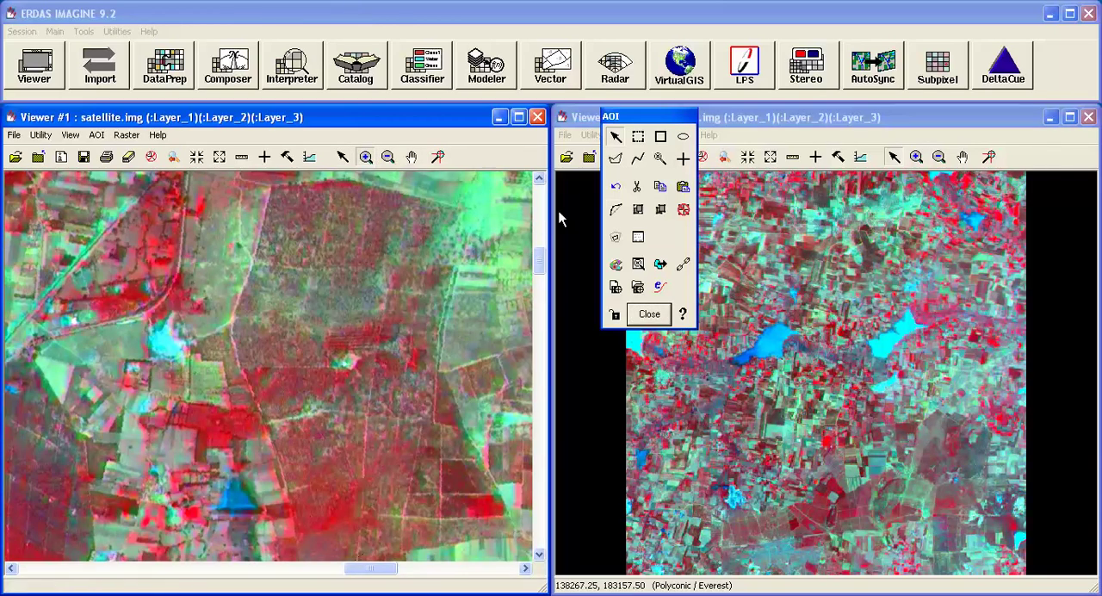
{"action": "left_click", "coordinate": [615, 158]}
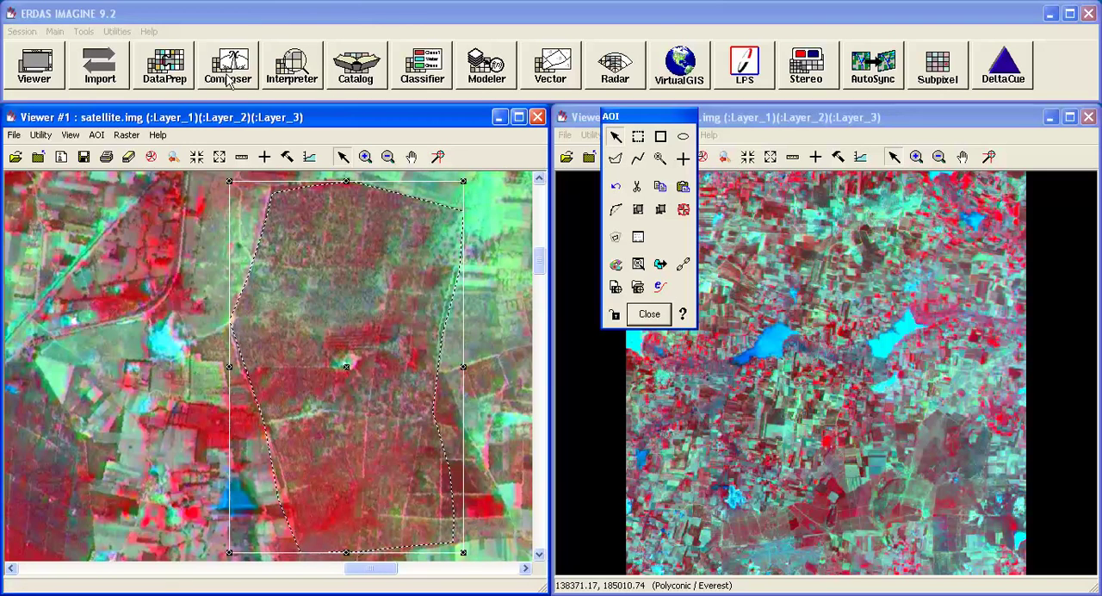
- Start a new Subset of satellite.img with output sub_aoi.img and Ignore Zero ticked
{"action": "left_click", "coordinate": [163, 65]}
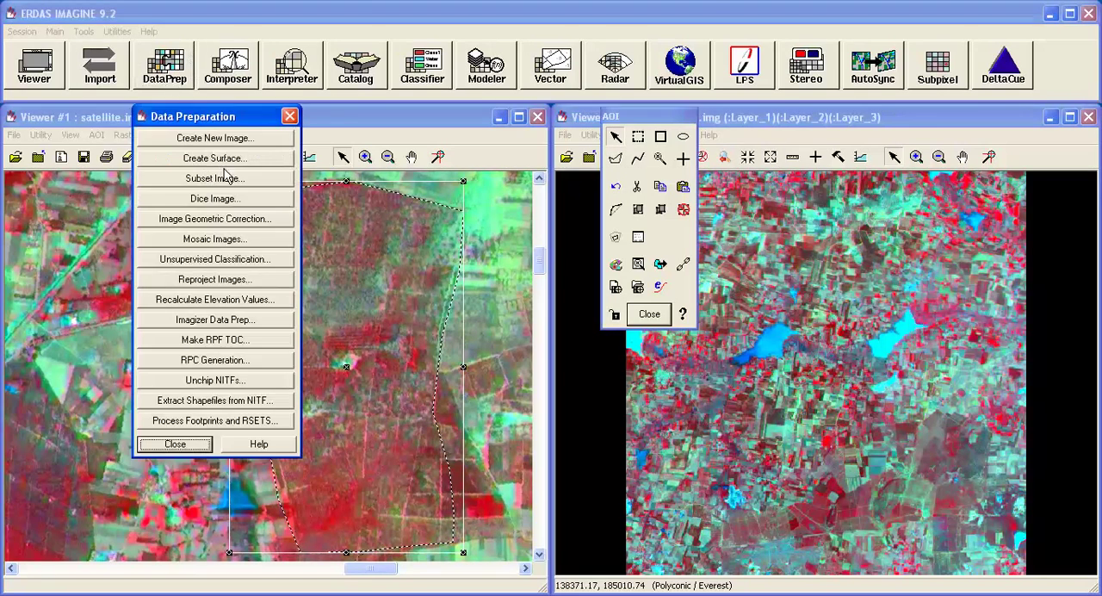
{"action": "left_click", "coordinate": [213, 178]}
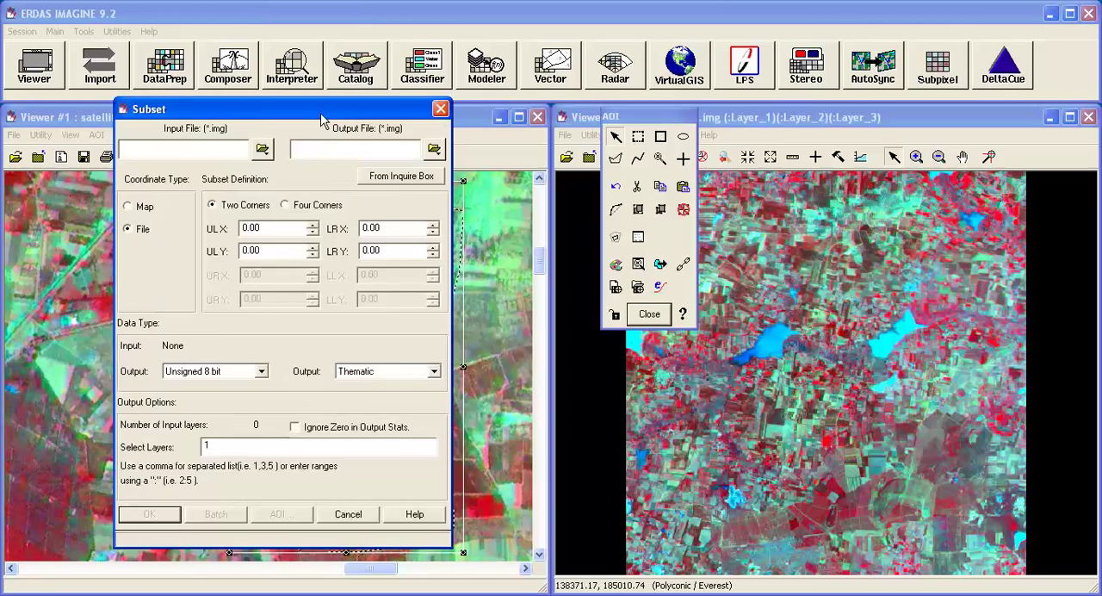
{"action": "left_click", "coordinate": [263, 148]}
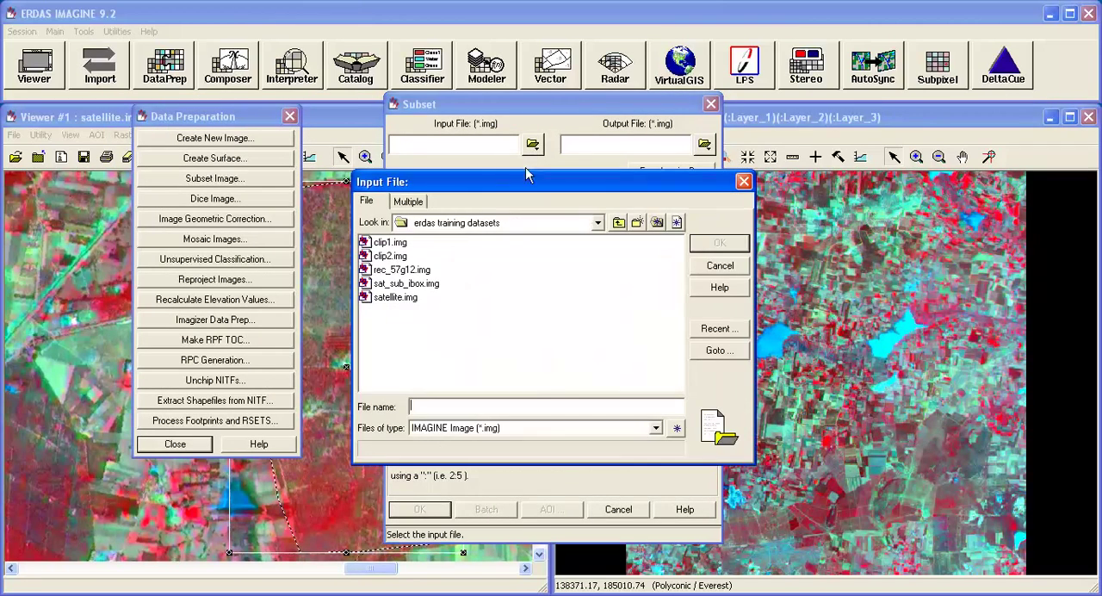
{"action": "double_click", "coordinate": [397, 297]}
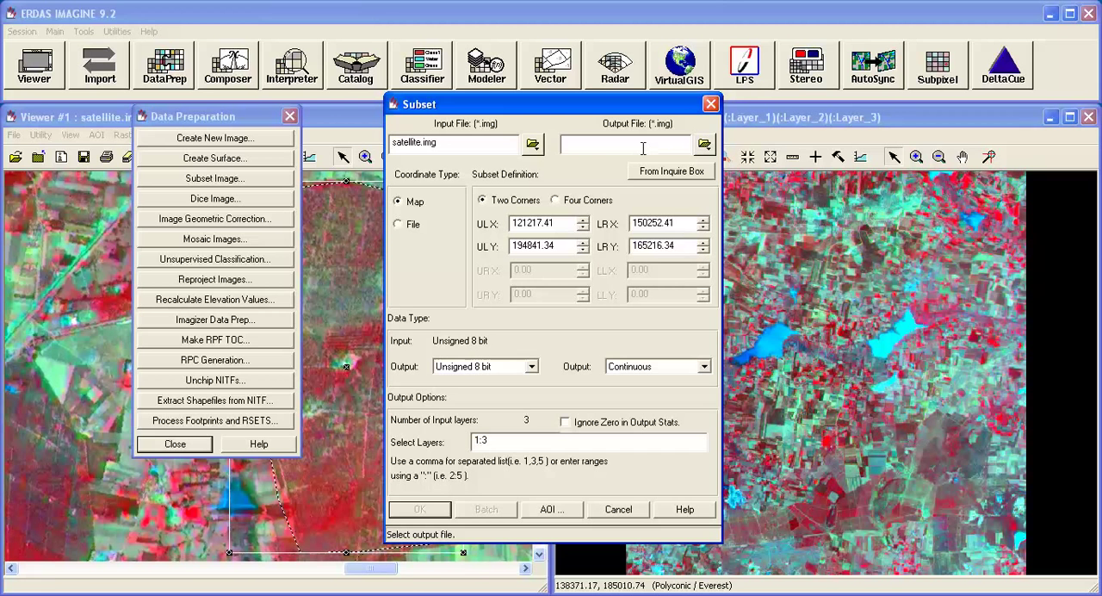
{"action": "type", "text": "sub"}
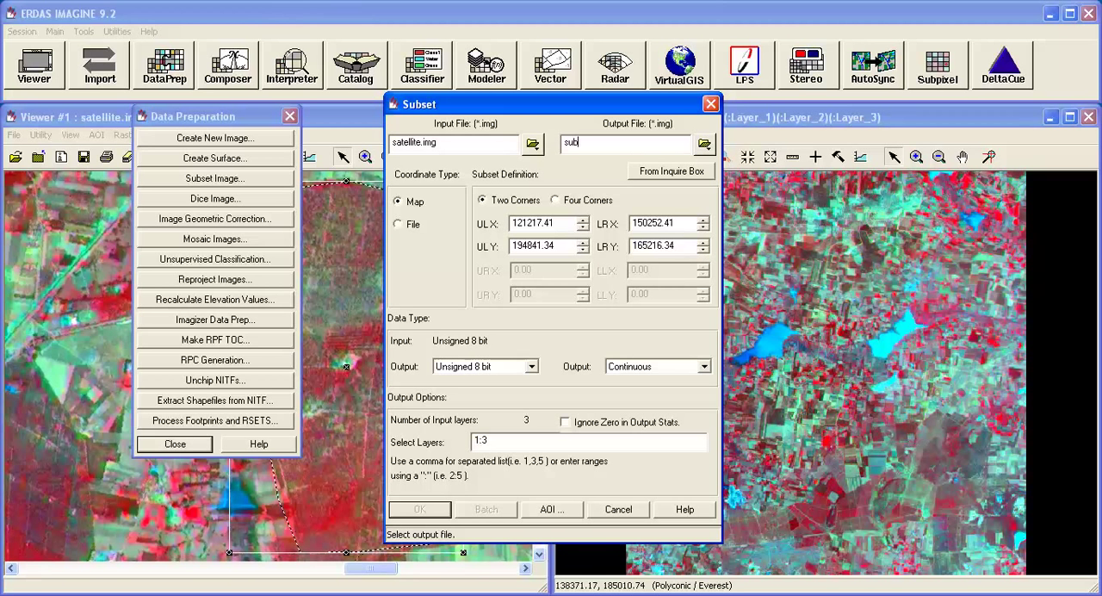
{"action": "type", "text": "_aoi"}
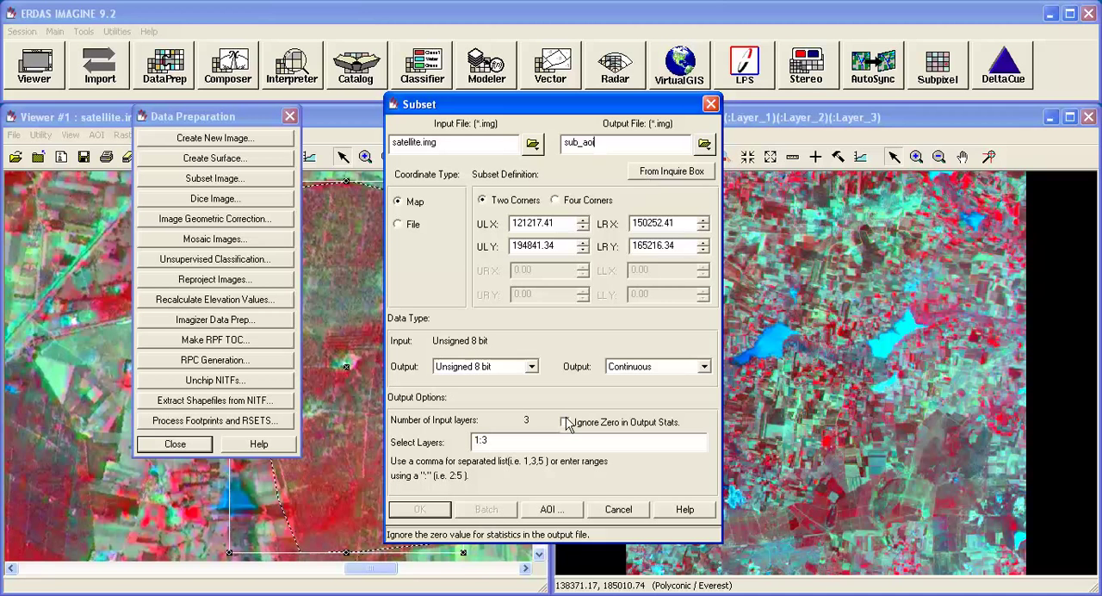
{"action": "left_click", "coordinate": [565, 423]}
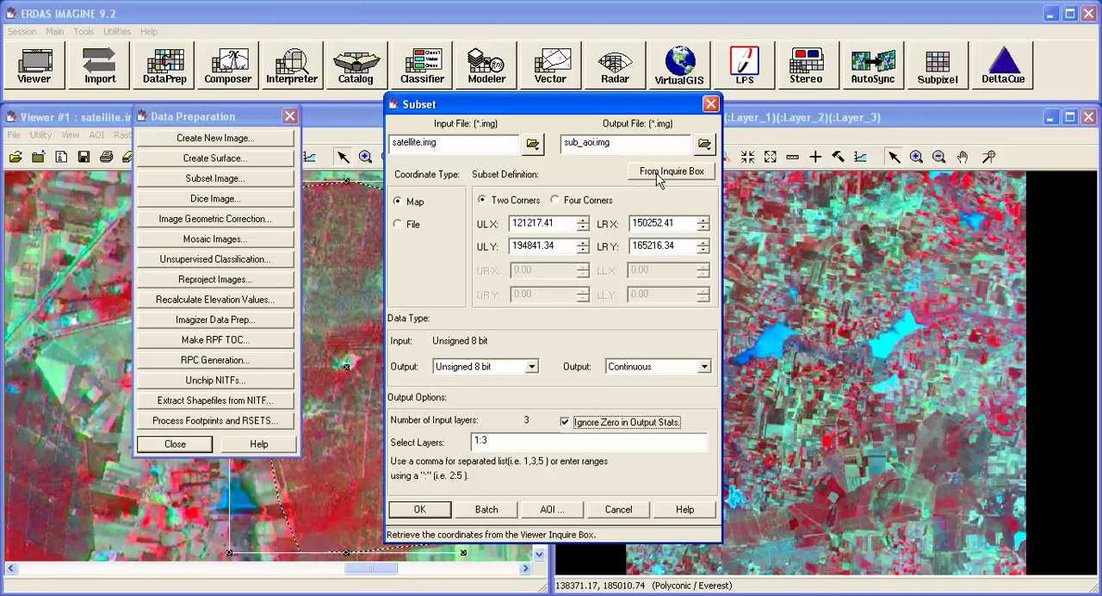
{"action": "mouse_move", "coordinate": [679, 182]}
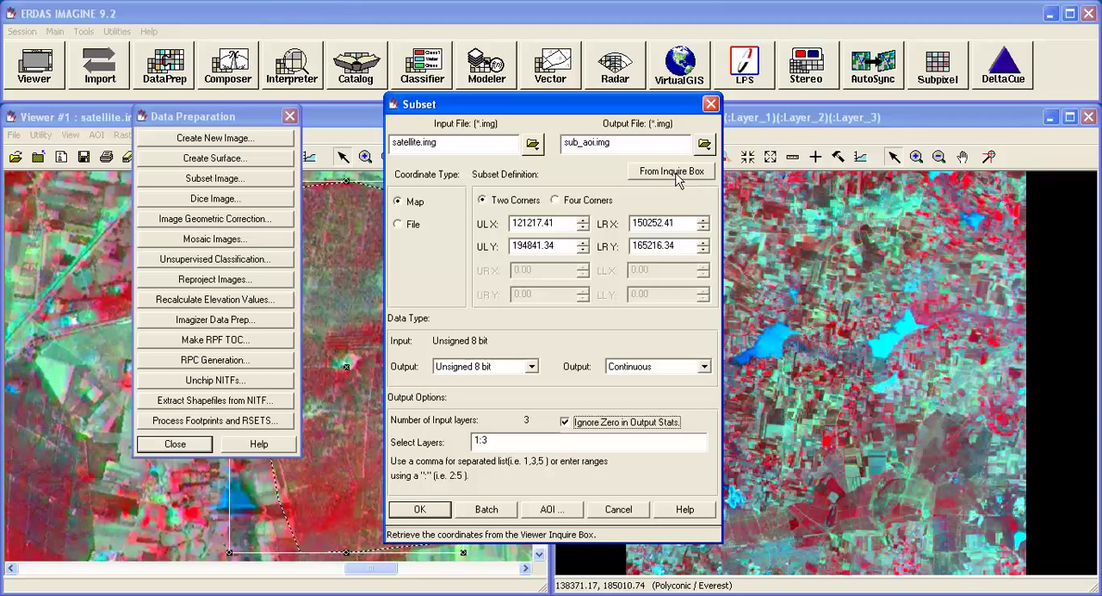
{"action": "mouse_move", "coordinate": [674, 182]}
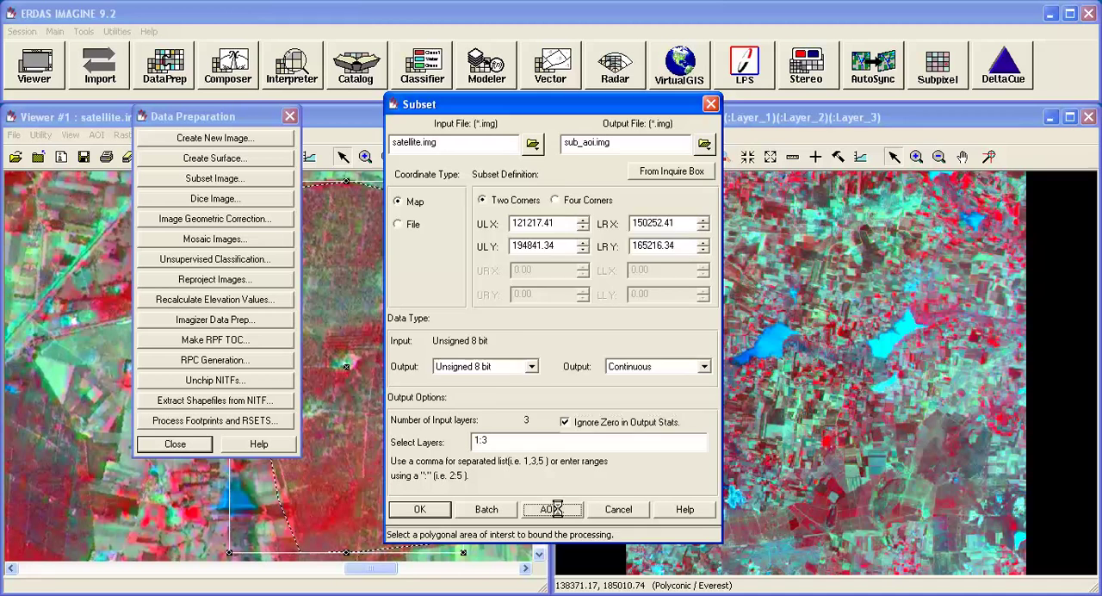
- Bound the subset by the Viewer polygon AOI and run it to 100%
{"action": "left_click", "coordinate": [552, 509]}
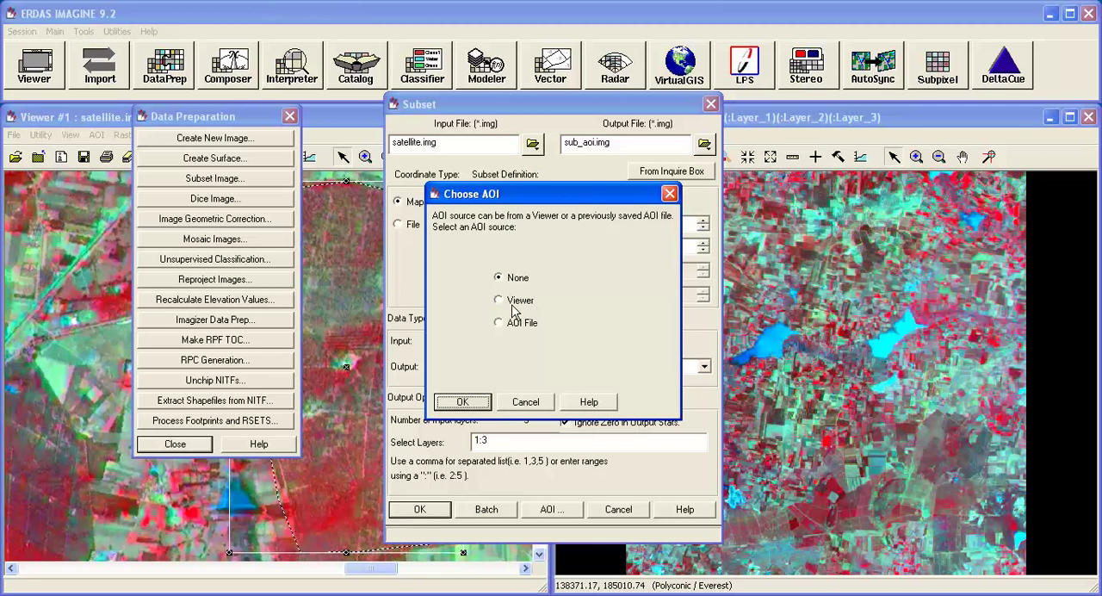
{"action": "left_click", "coordinate": [497, 299]}
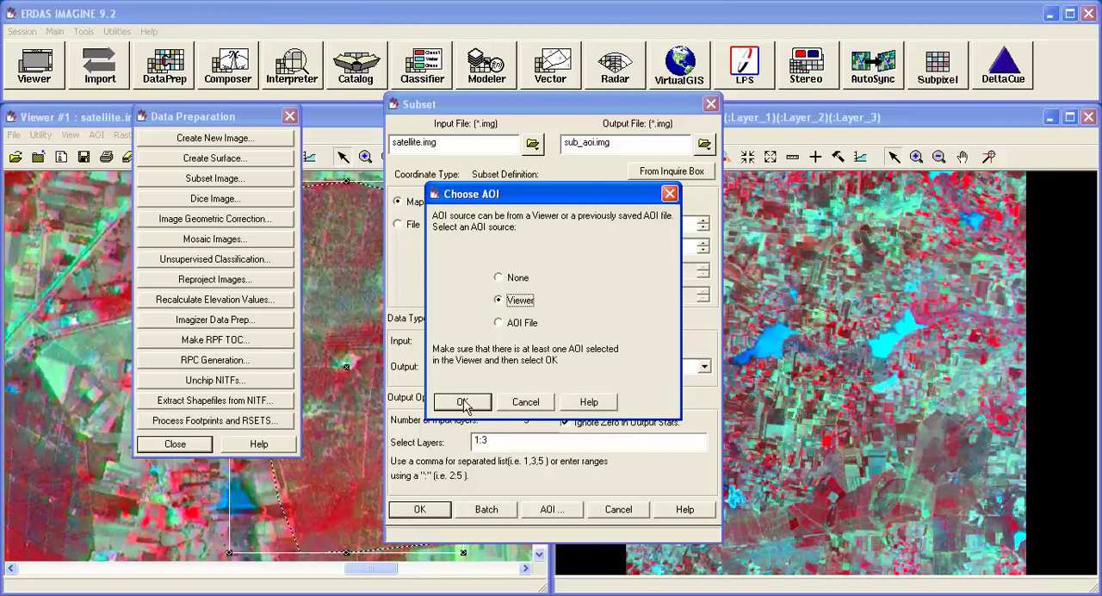
{"action": "left_click", "coordinate": [462, 403]}
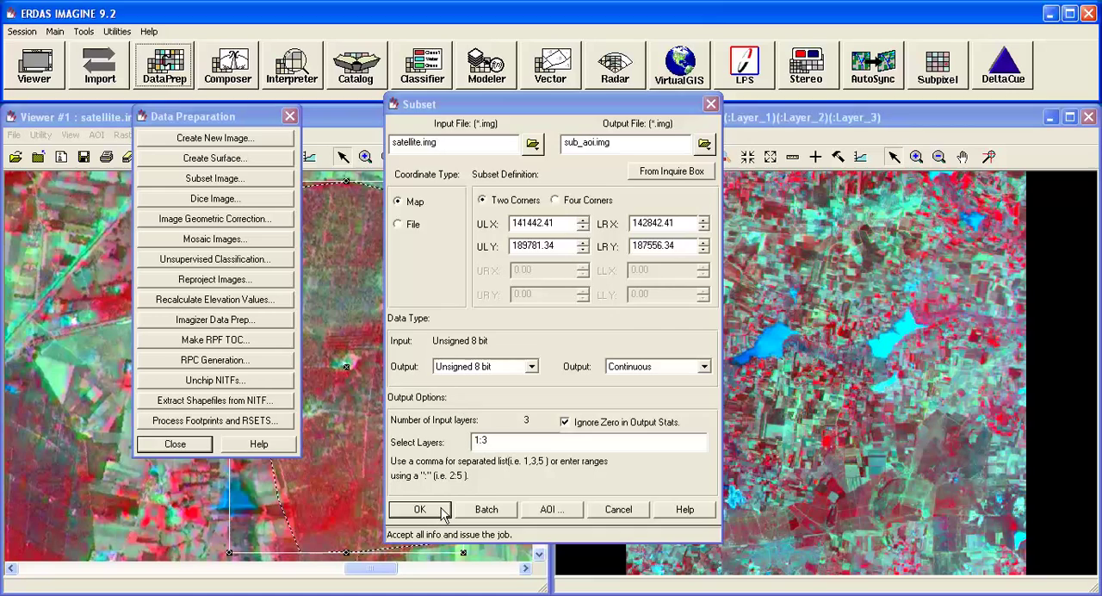
{"action": "left_click", "coordinate": [420, 509]}
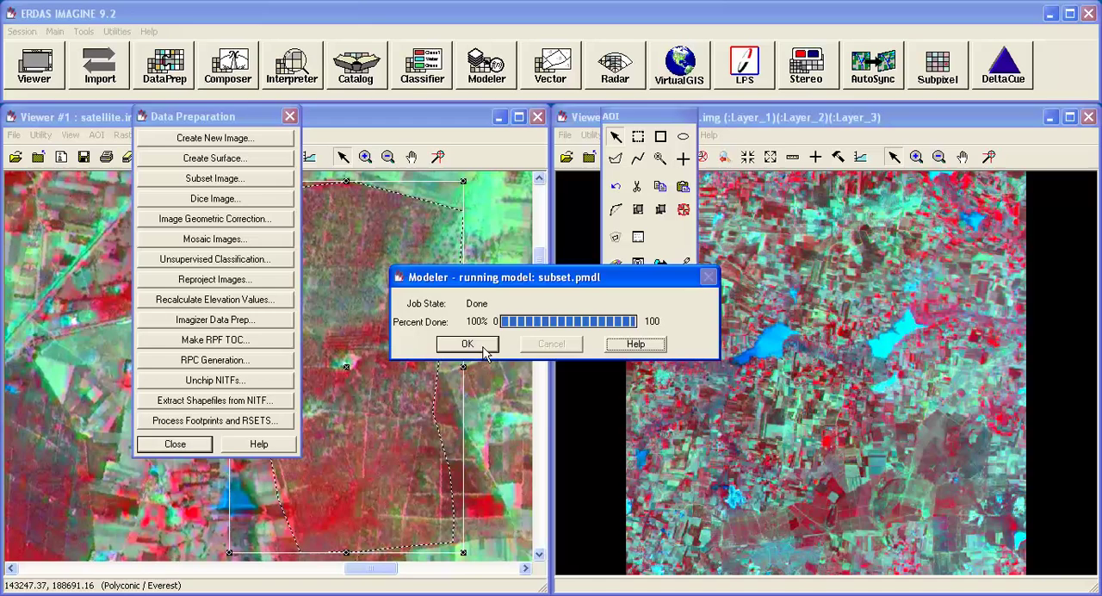
{"action": "left_click", "coordinate": [466, 343]}
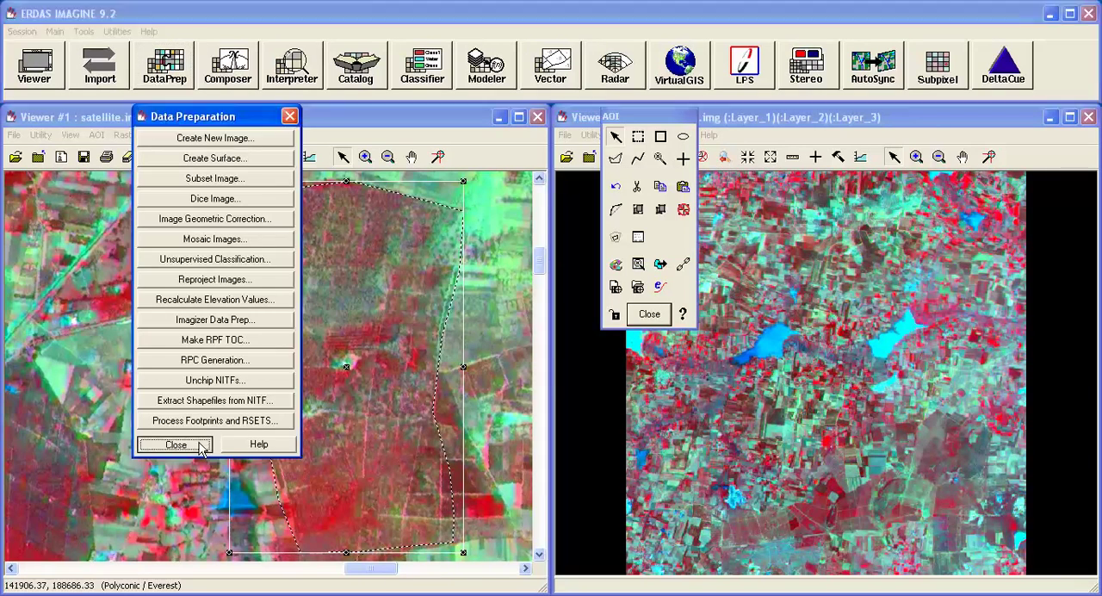
- Close Data Preparation and load sub_aoi.img into Viewer #2
{"action": "left_click", "coordinate": [176, 445]}
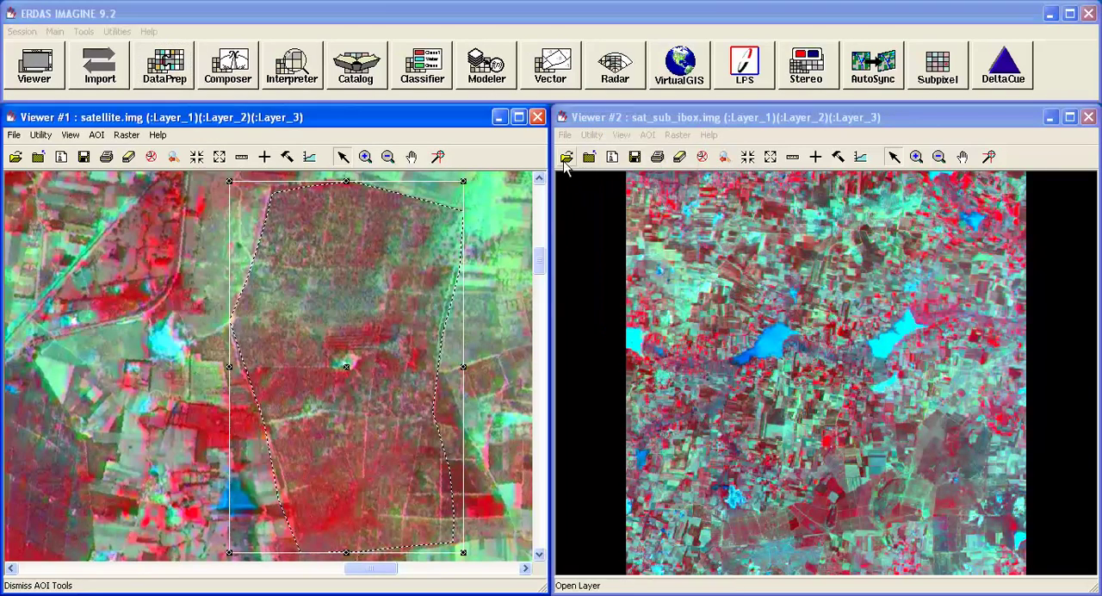
{"action": "left_click", "coordinate": [566, 156]}
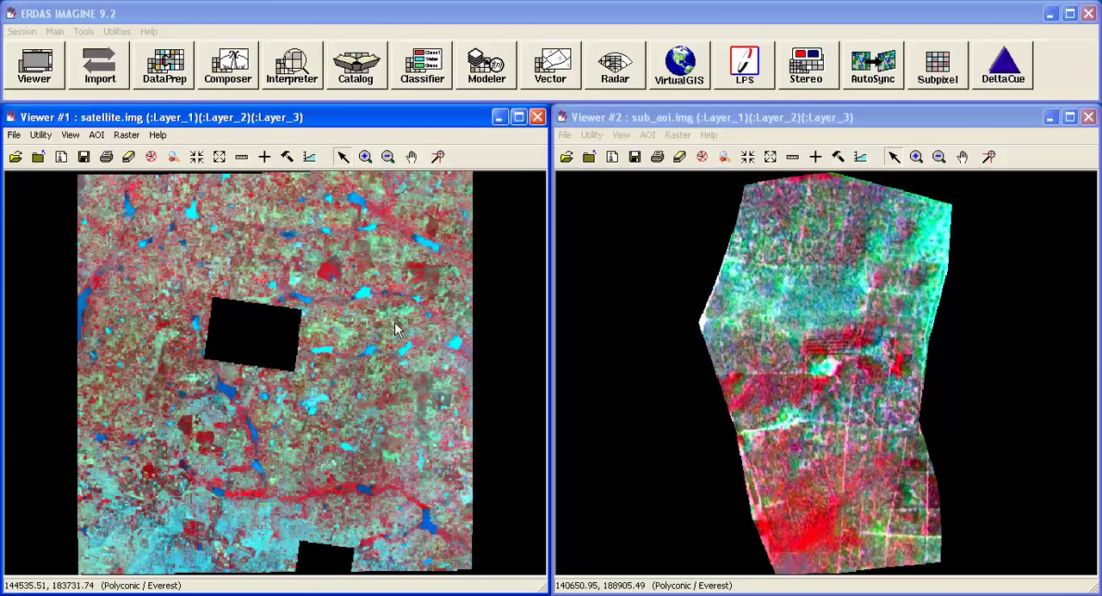
{"action": "mouse_move", "coordinate": [26, 190]}
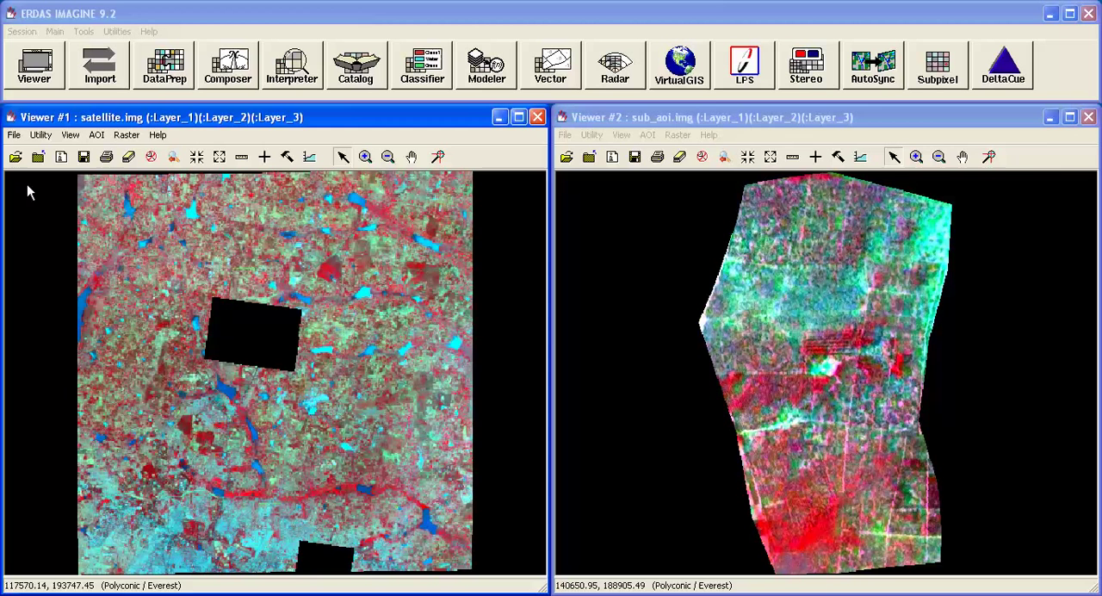
- Load area.shp as a shapefile layer in Viewer #1 and copy its polygon into a selected AOI
{"action": "left_click", "coordinate": [15, 156]}
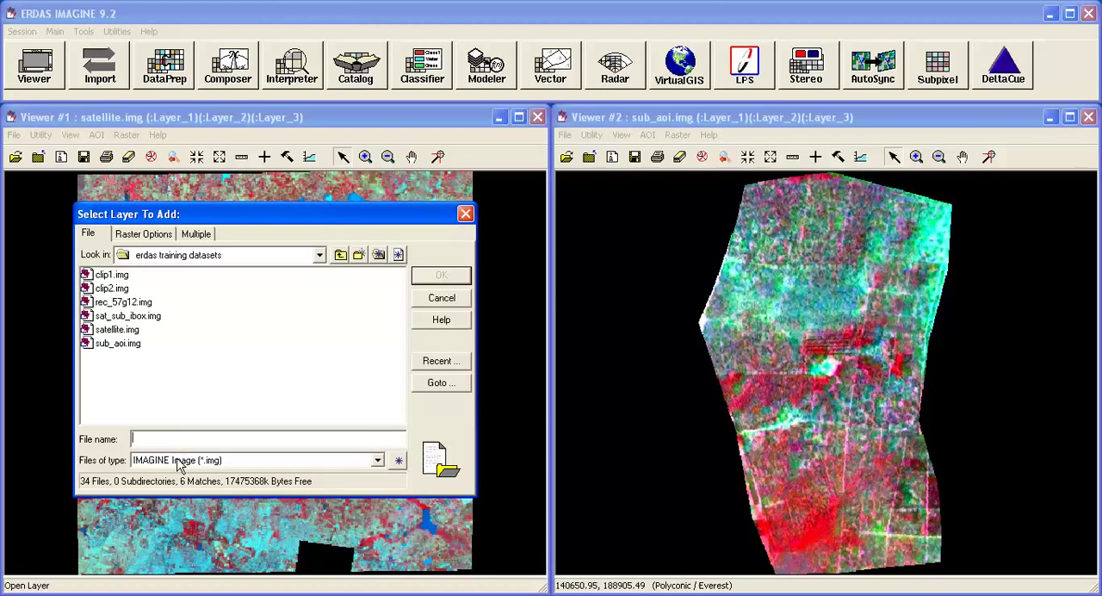
{"action": "left_click", "coordinate": [376, 460]}
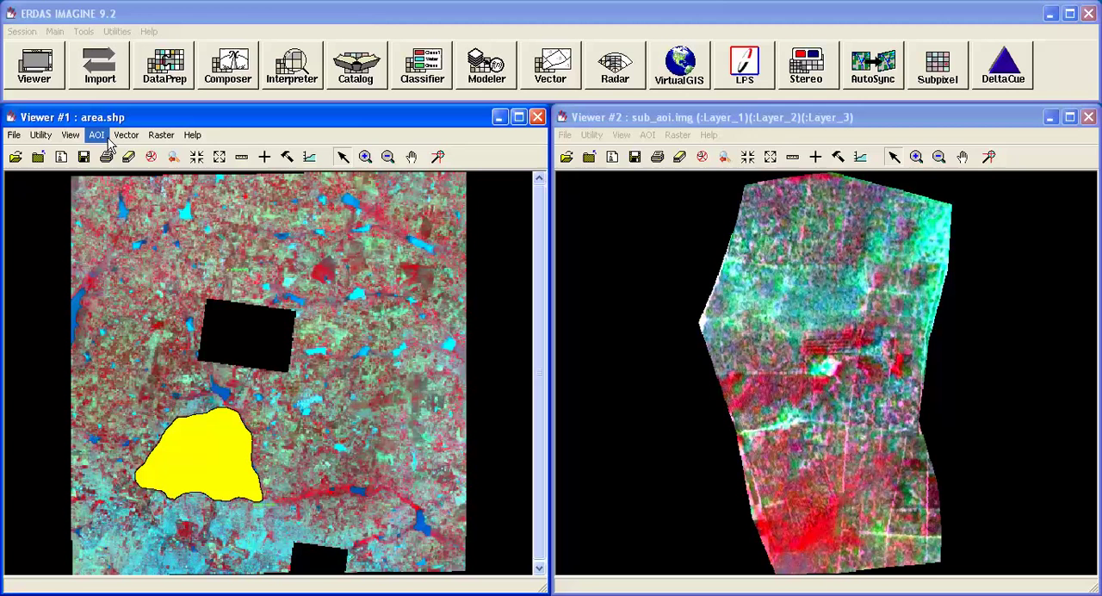
{"action": "left_click", "coordinate": [96, 134]}
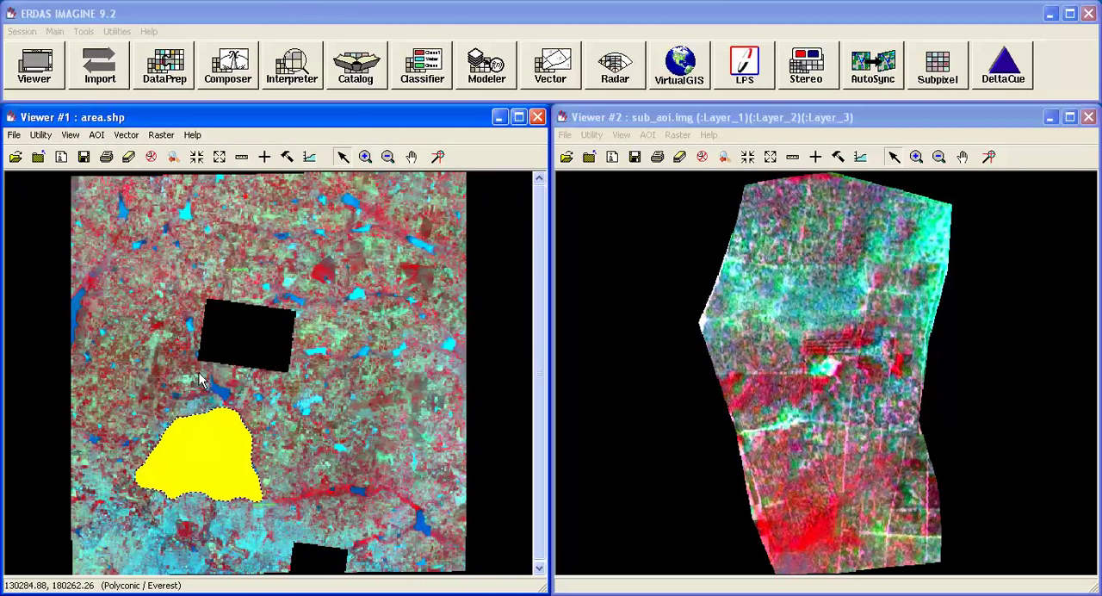
{"action": "left_click", "coordinate": [233, 444]}
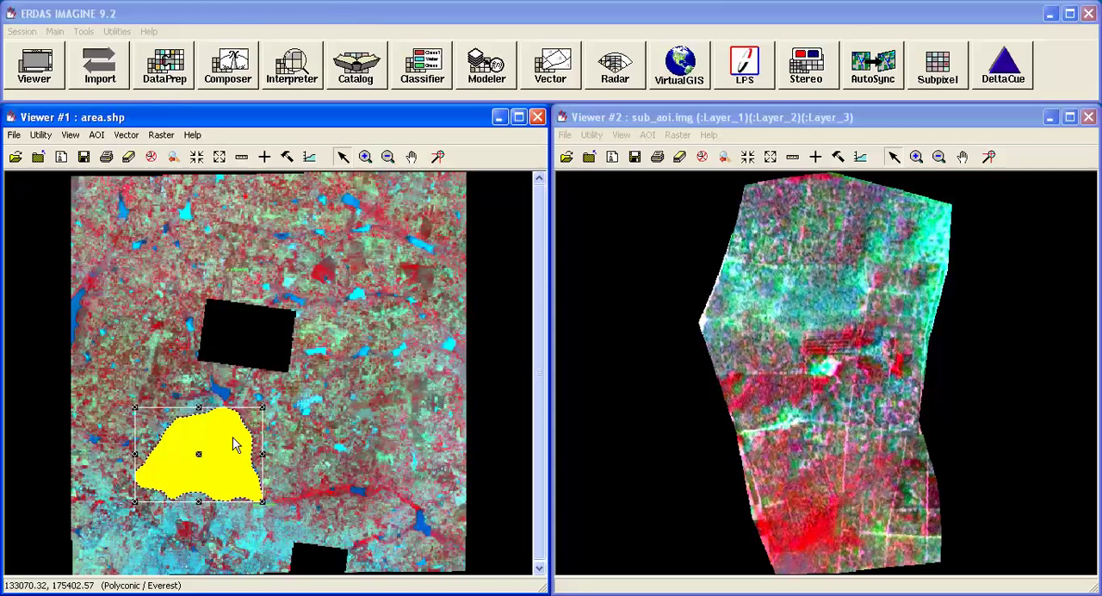
{"action": "left_click", "coordinate": [163, 65]}
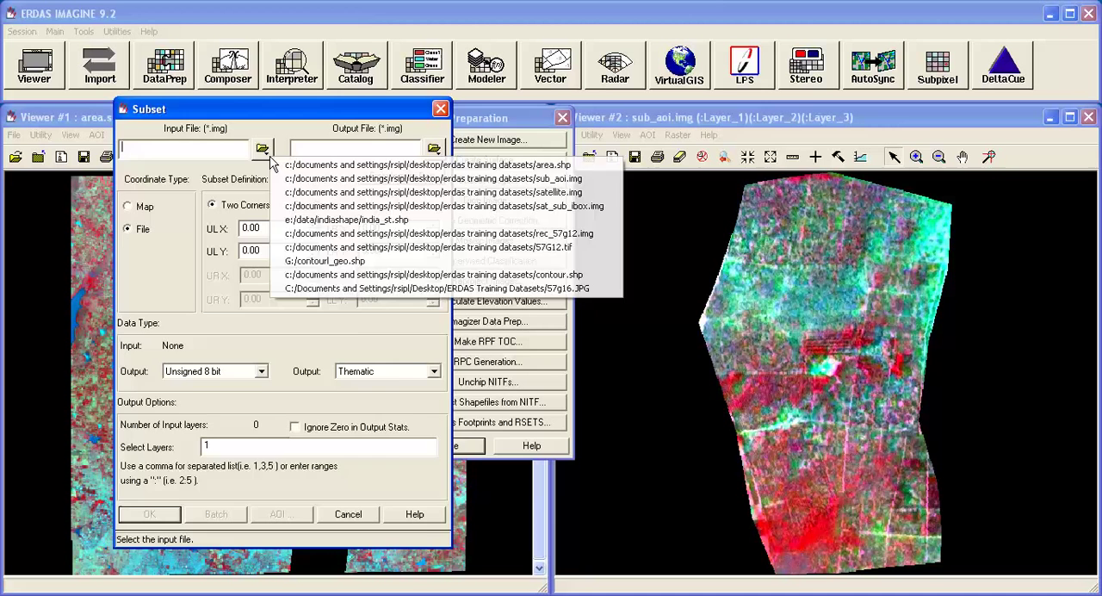
- Set satellite.img as input, sub_shape as output, tick Ignore Zero, and choose AOI bounding
{"action": "left_click", "coordinate": [263, 149]}
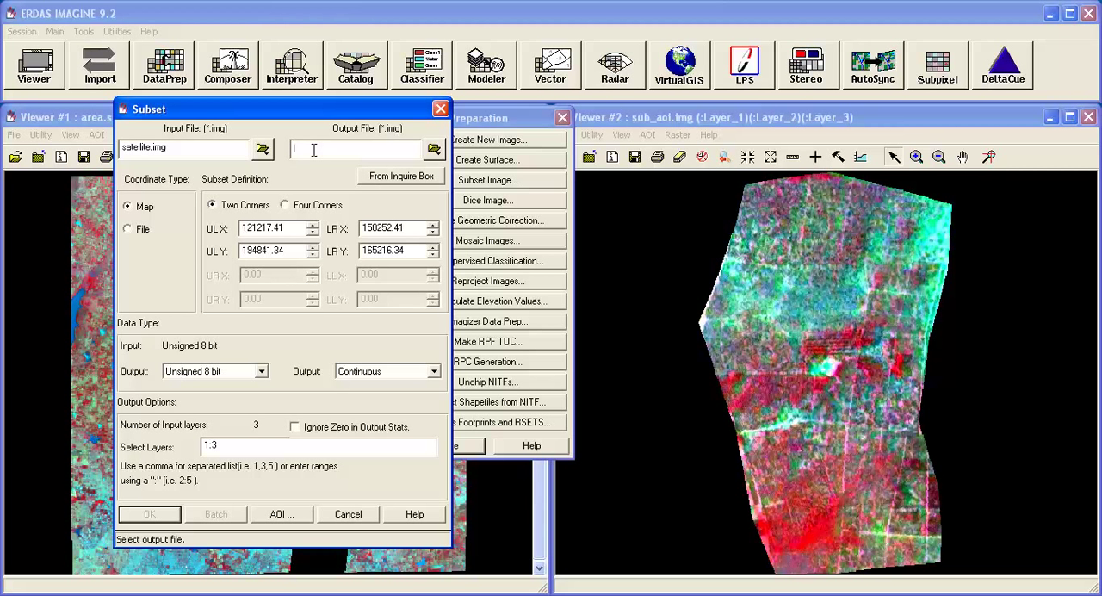
{"action": "type", "text": "sub_shape"}
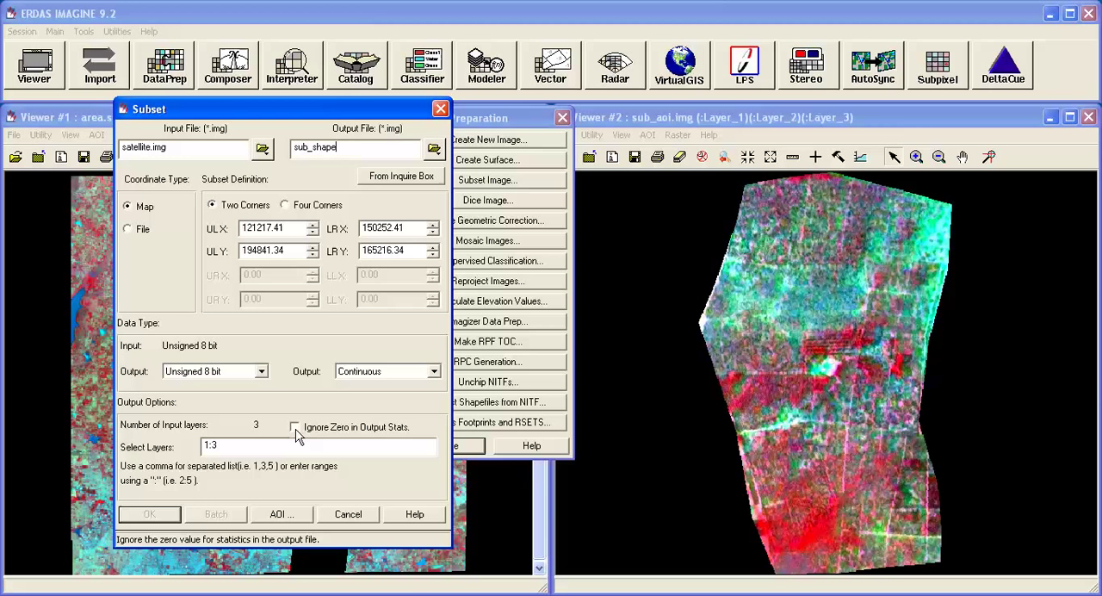
{"action": "left_click", "coordinate": [295, 427]}
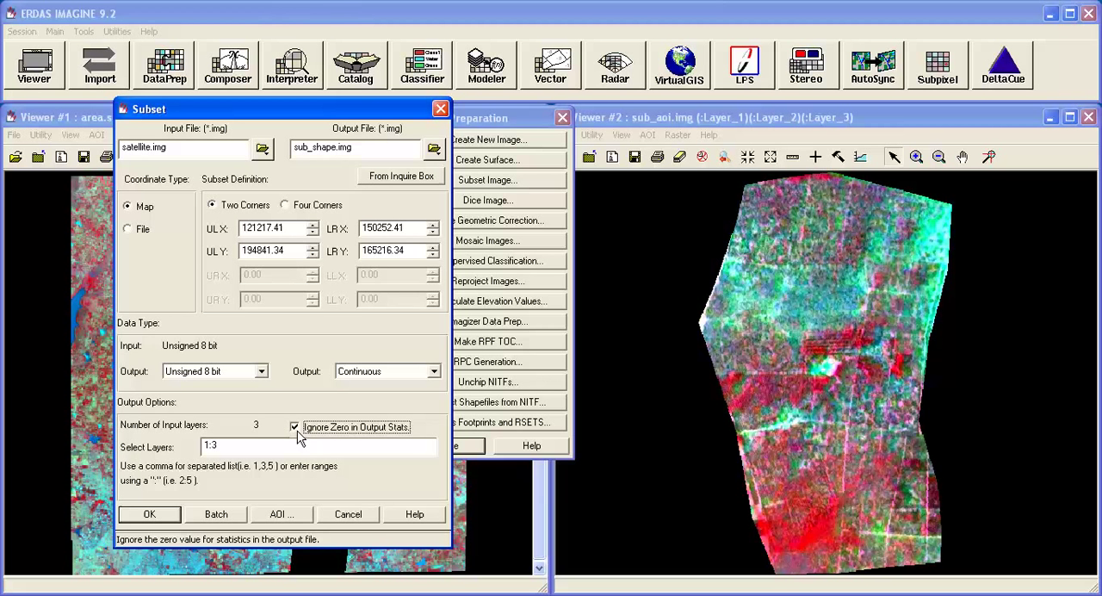
{"action": "mouse_move", "coordinate": [281, 514]}
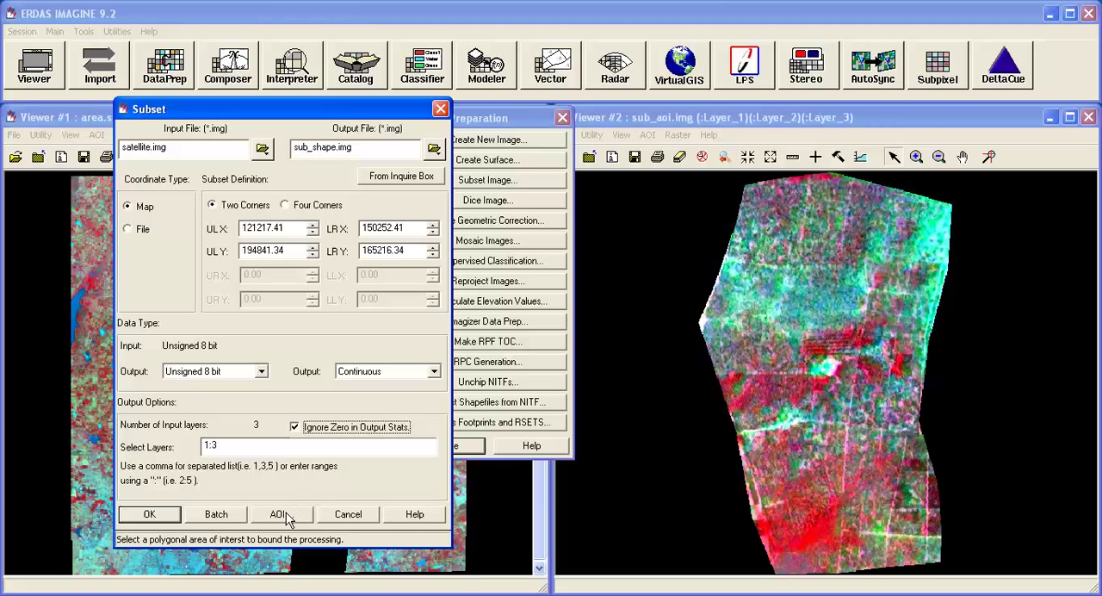
{"action": "left_click", "coordinate": [278, 514]}
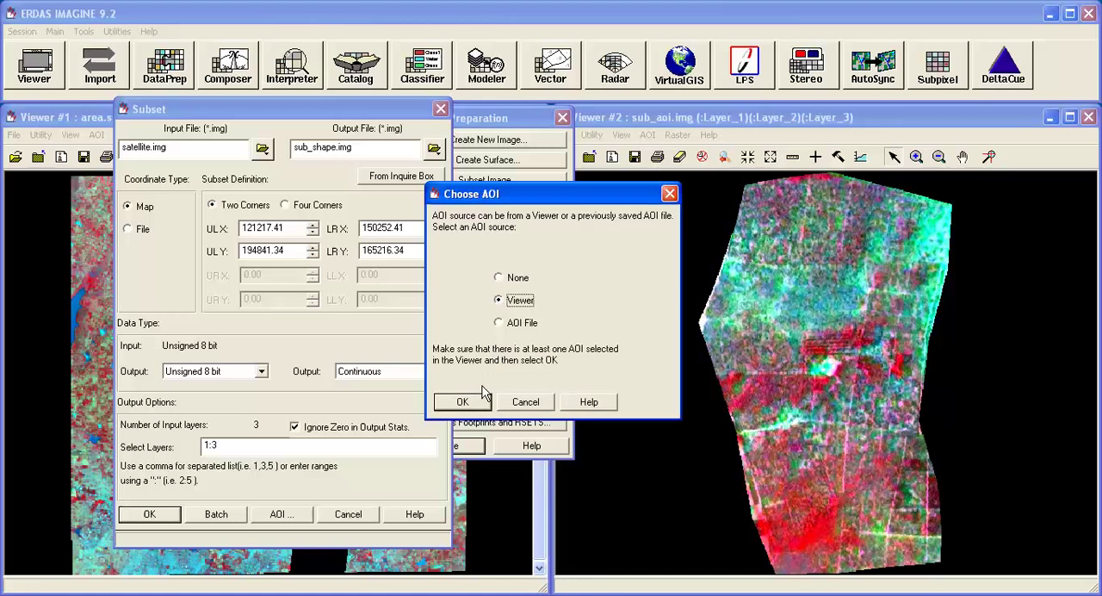
- Subset satellite.img to sub_shape.img using the area.shp viewer AOI, and dismiss the completed job
{"action": "left_click", "coordinate": [462, 401]}
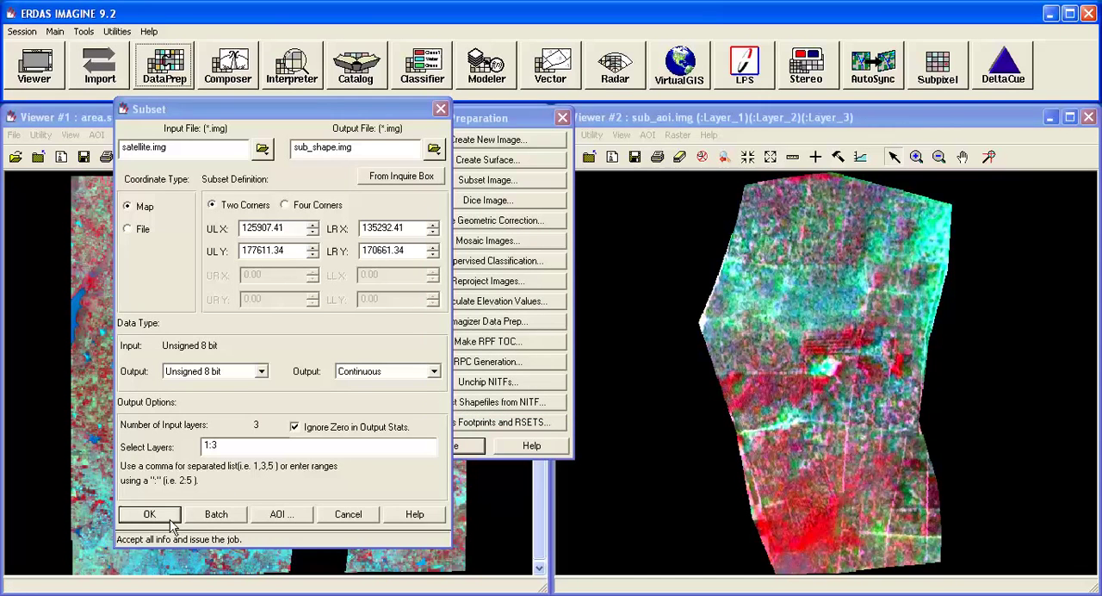
{"action": "left_click", "coordinate": [149, 515]}
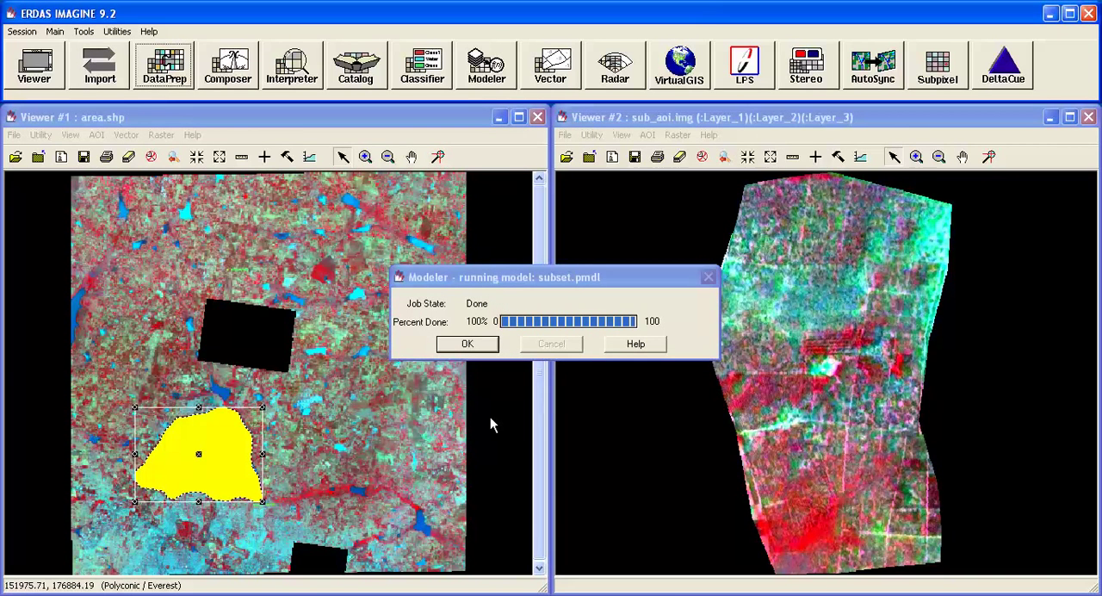
{"action": "left_click", "coordinate": [467, 343]}
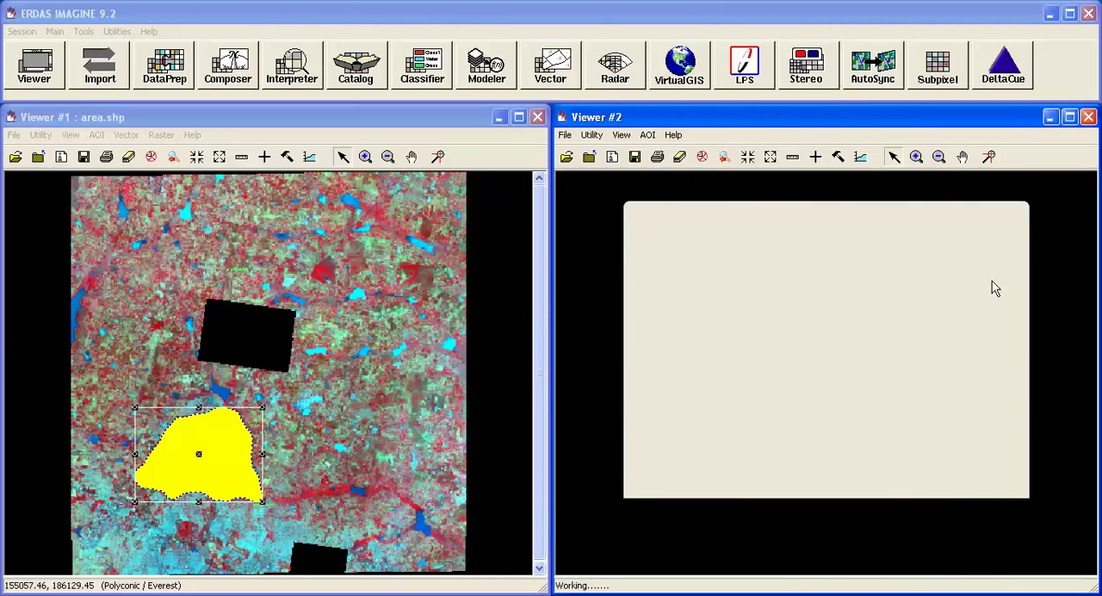
- Fit the clipped sub_shape.img image to the Viewer #2 window
{"action": "right_click", "coordinate": [826, 344]}
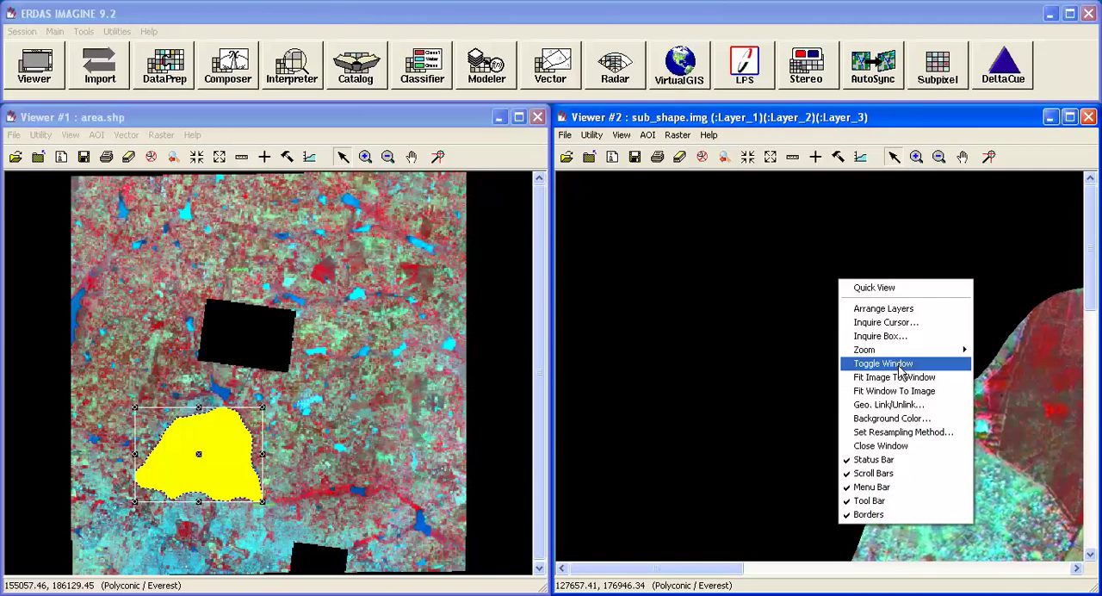
{"action": "left_click", "coordinate": [894, 377]}
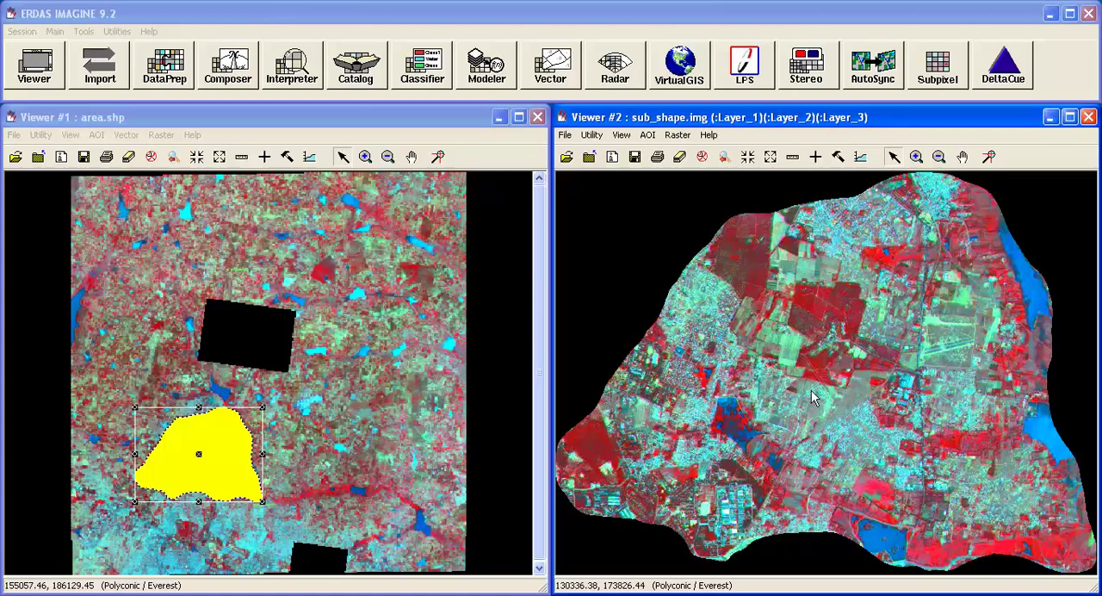
{"action": "mouse_move", "coordinate": [825, 369]}
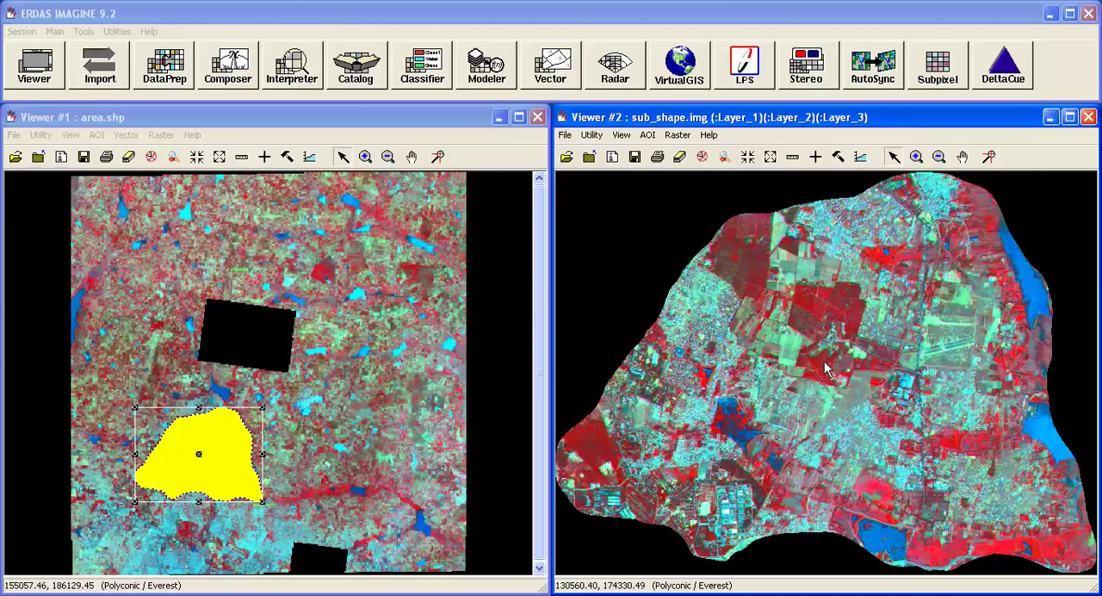